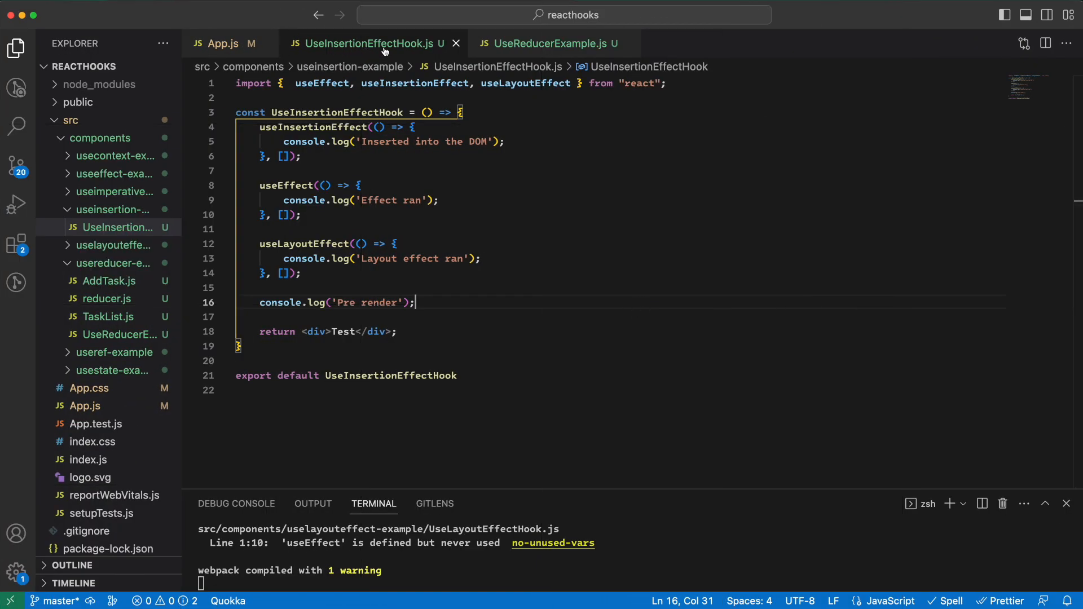
mouse_move(366, 44)
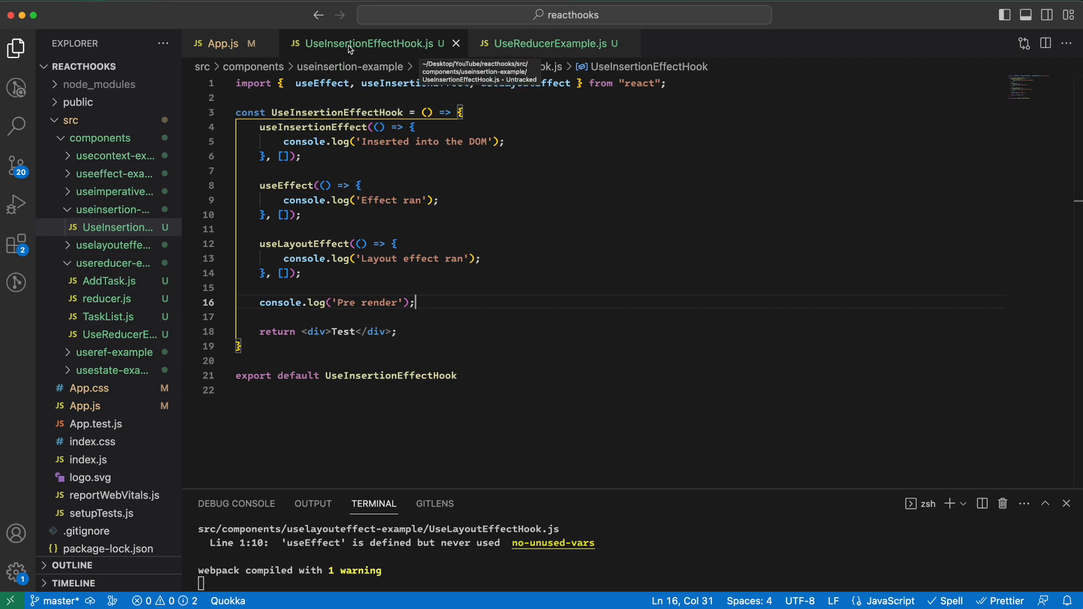
Inspect the Chrome console showing Pre render, Inserted into the DOM, Layout effect, Effect in order.
double_click(335, 112)
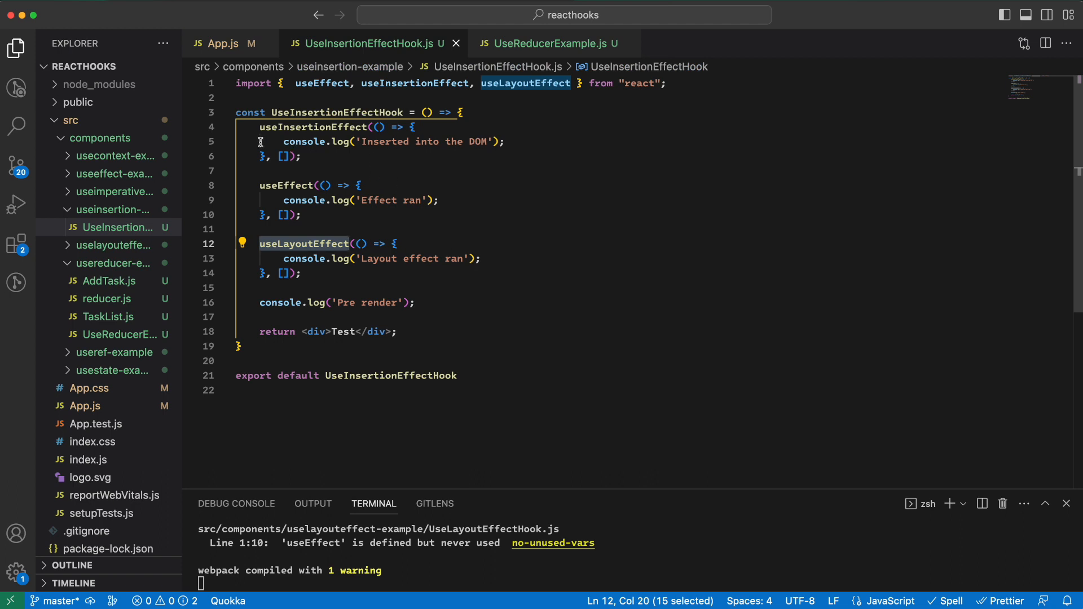
mouse_move(442, 273)
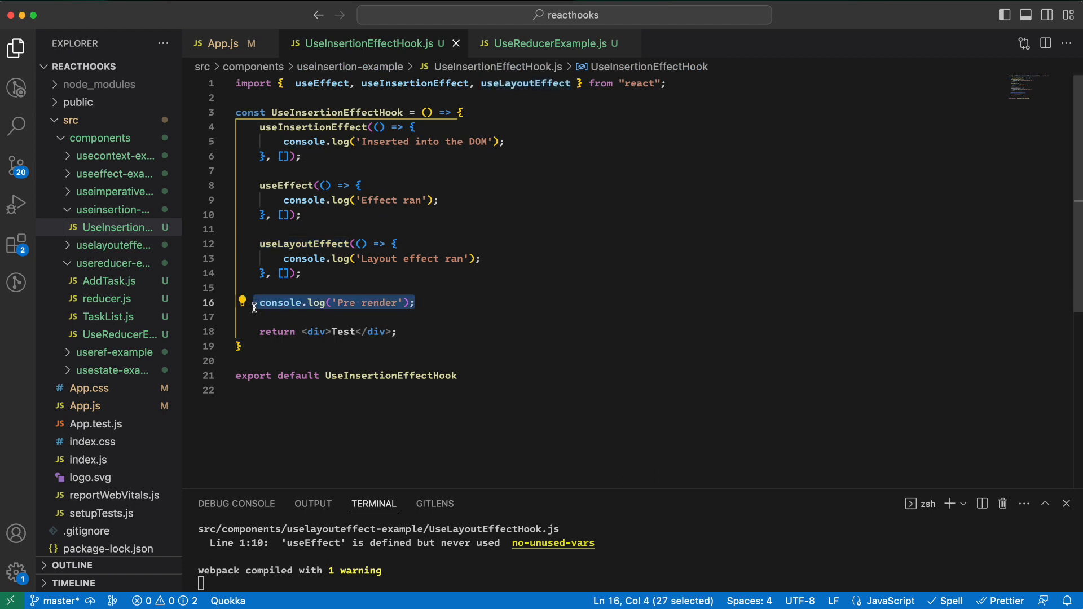
mouse_move(312, 346)
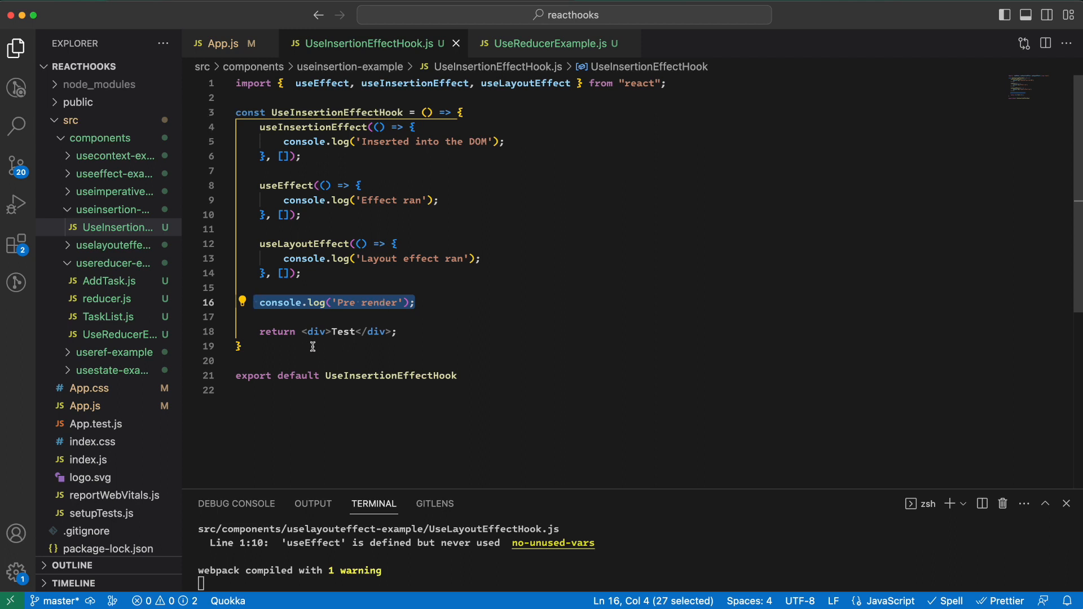
mouse_move(342, 362)
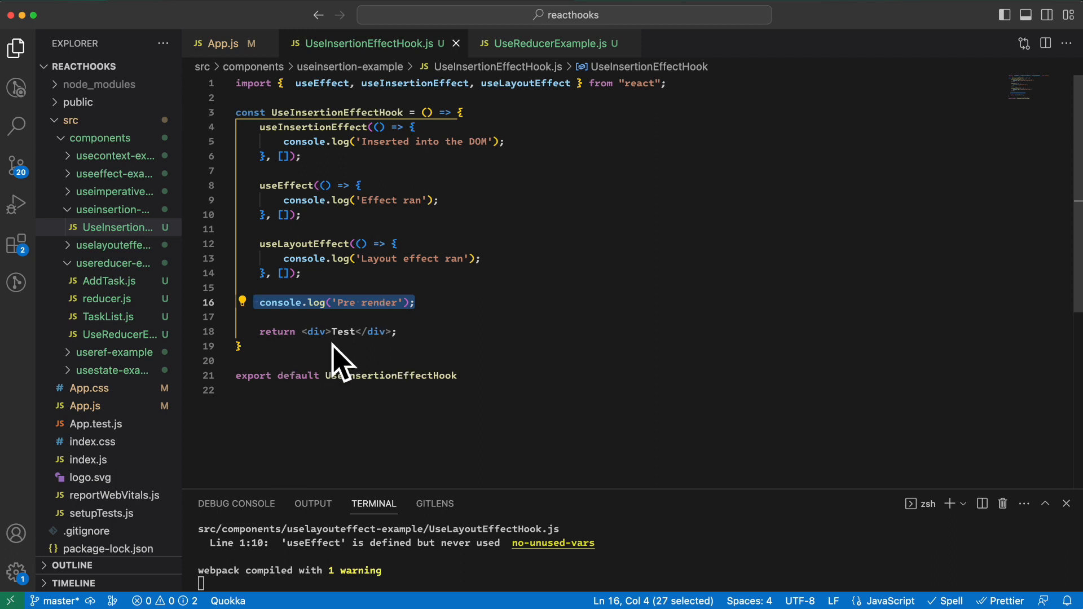
mouse_move(328, 150)
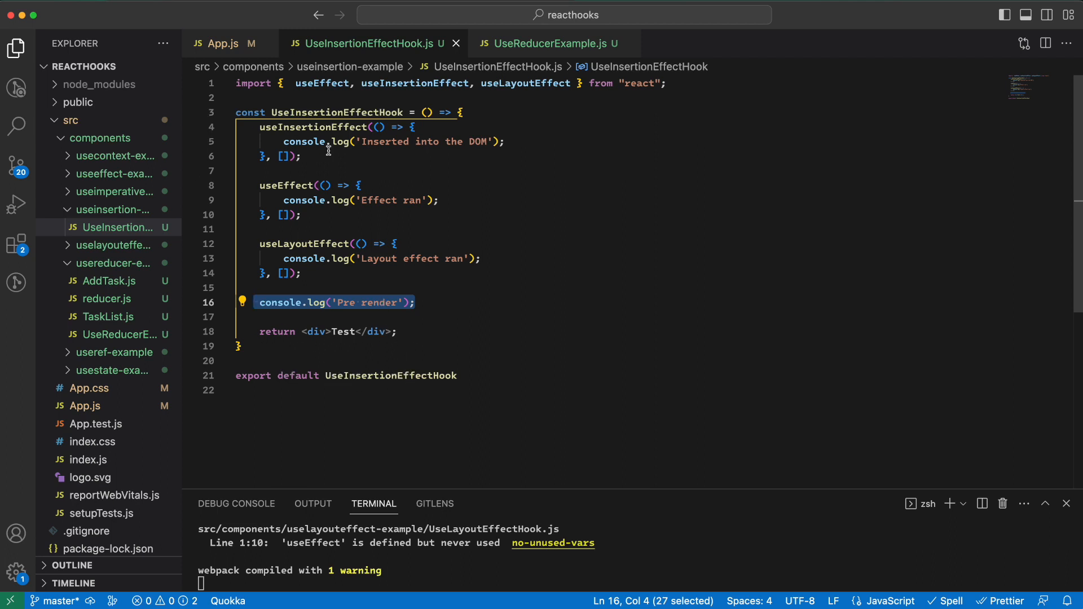
click(338, 302)
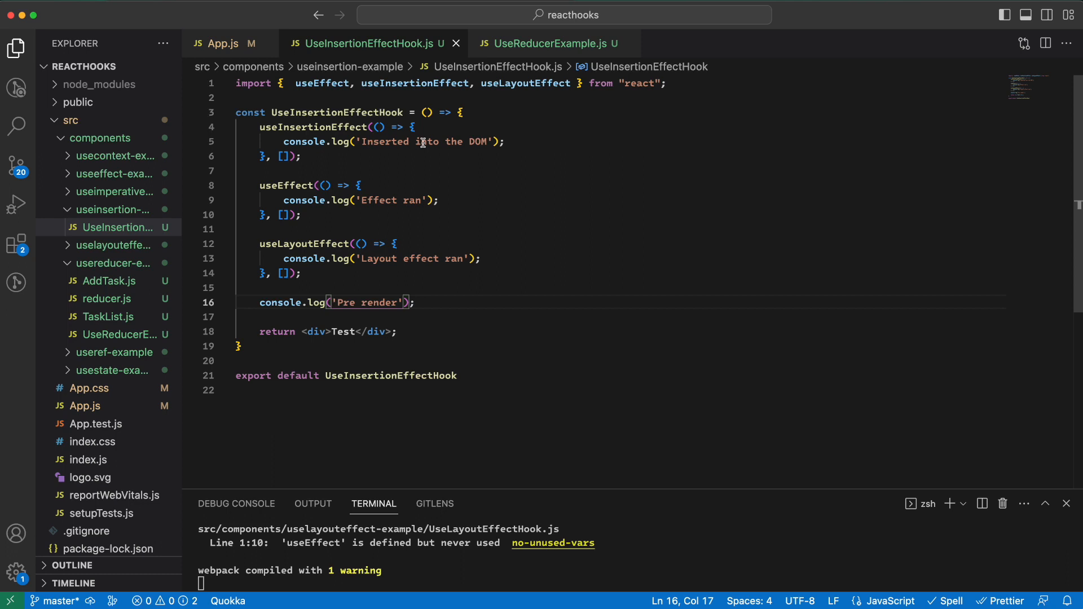
mouse_move(377, 206)
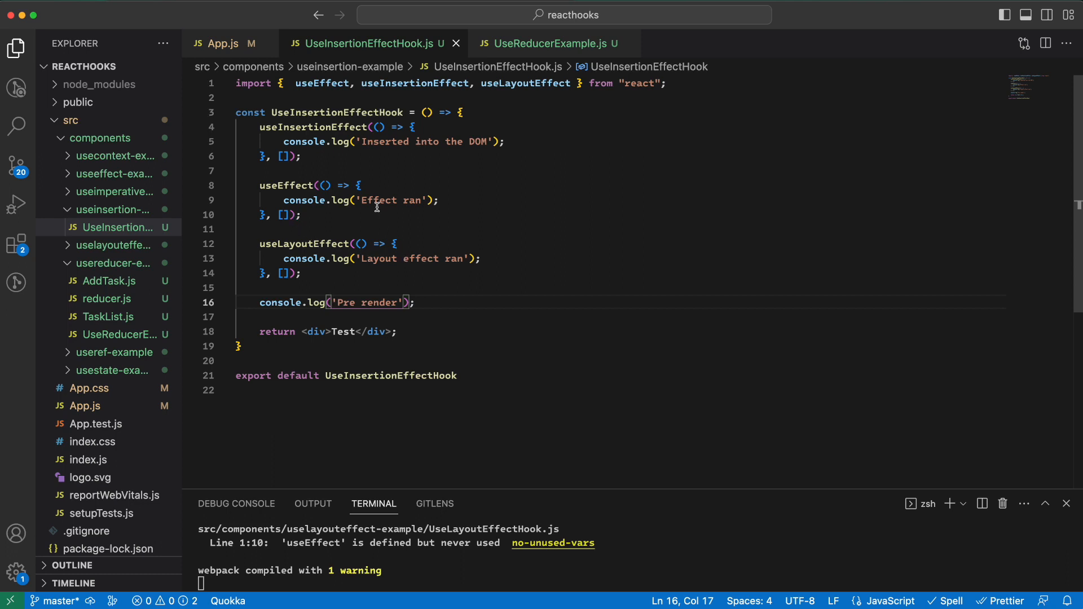
mouse_move(407, 201)
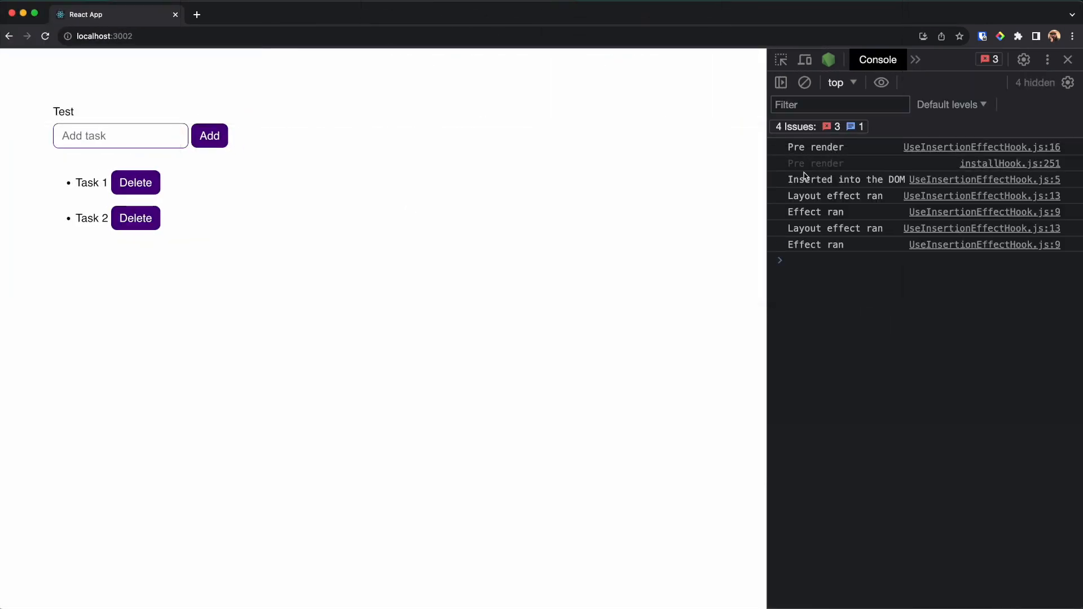
mouse_move(794, 200)
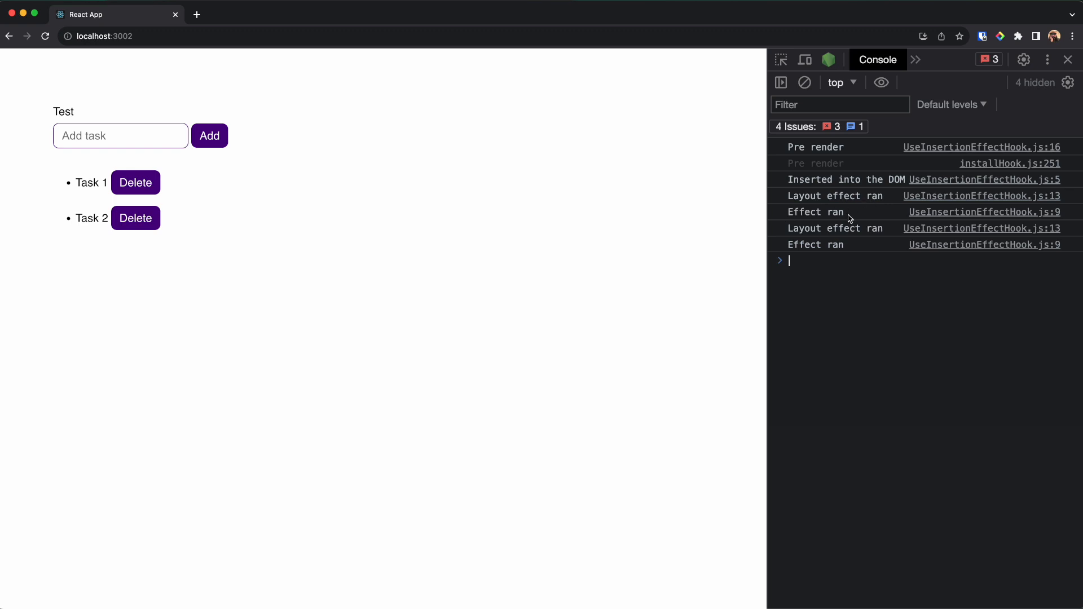
mouse_move(836, 186)
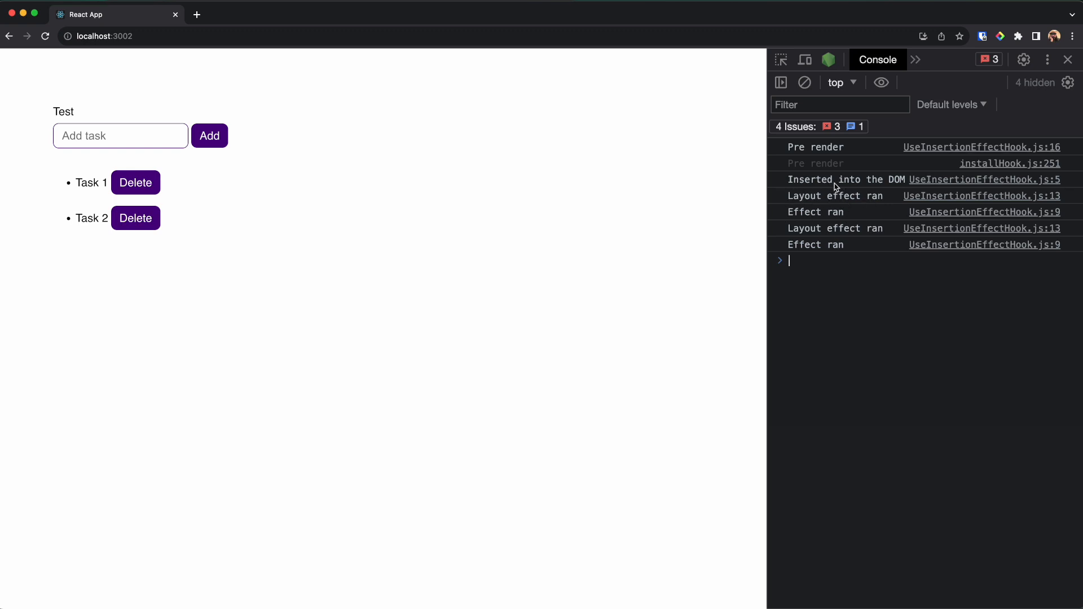
mouse_move(824, 187)
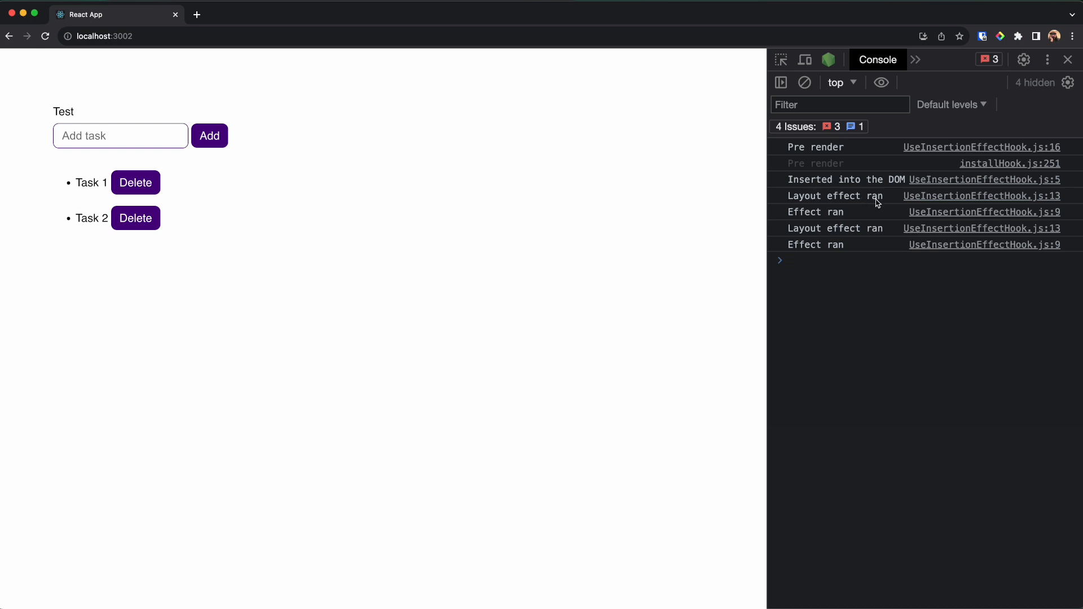
click(788, 261)
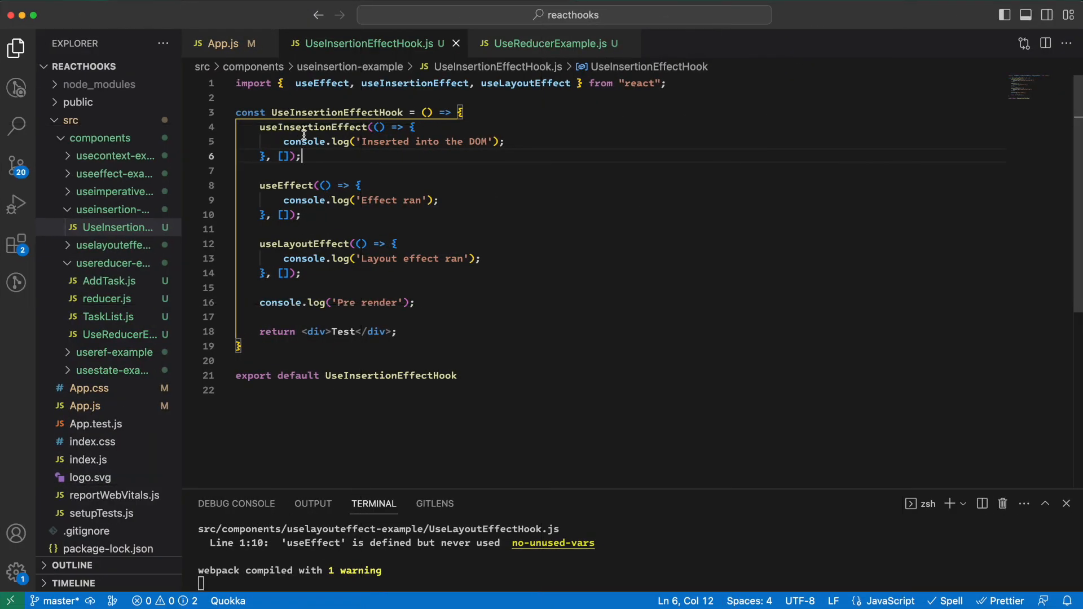
mouse_move(314, 126)
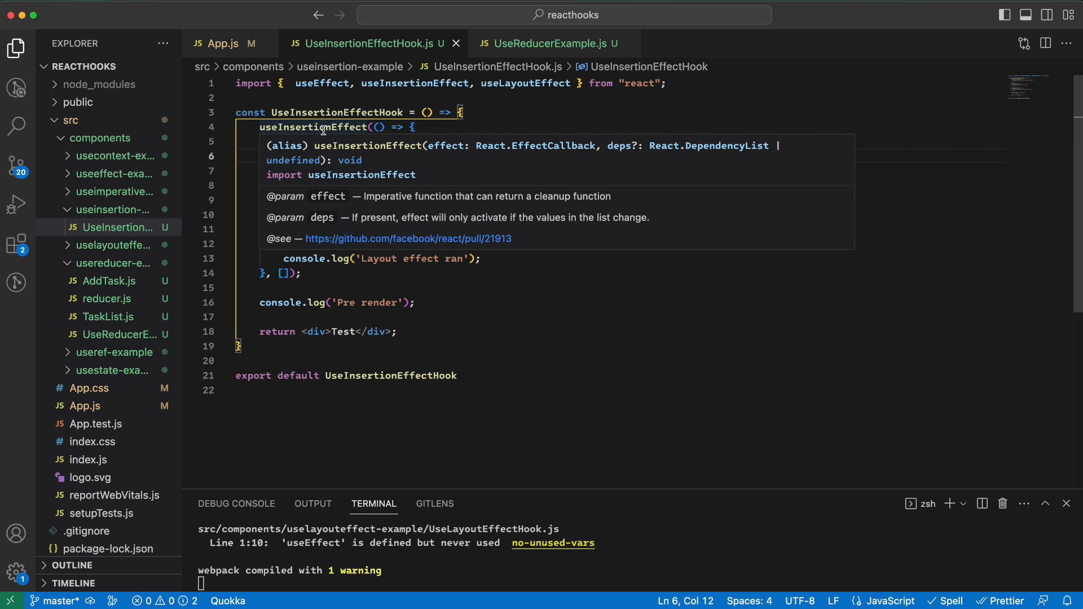
mouse_move(320, 129)
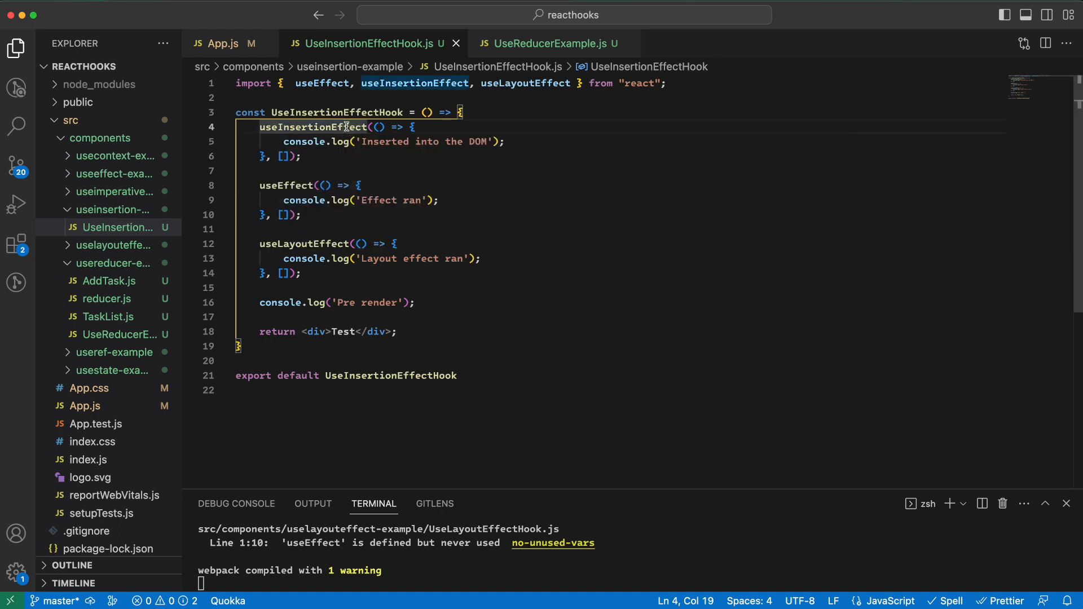
mouse_move(314, 126)
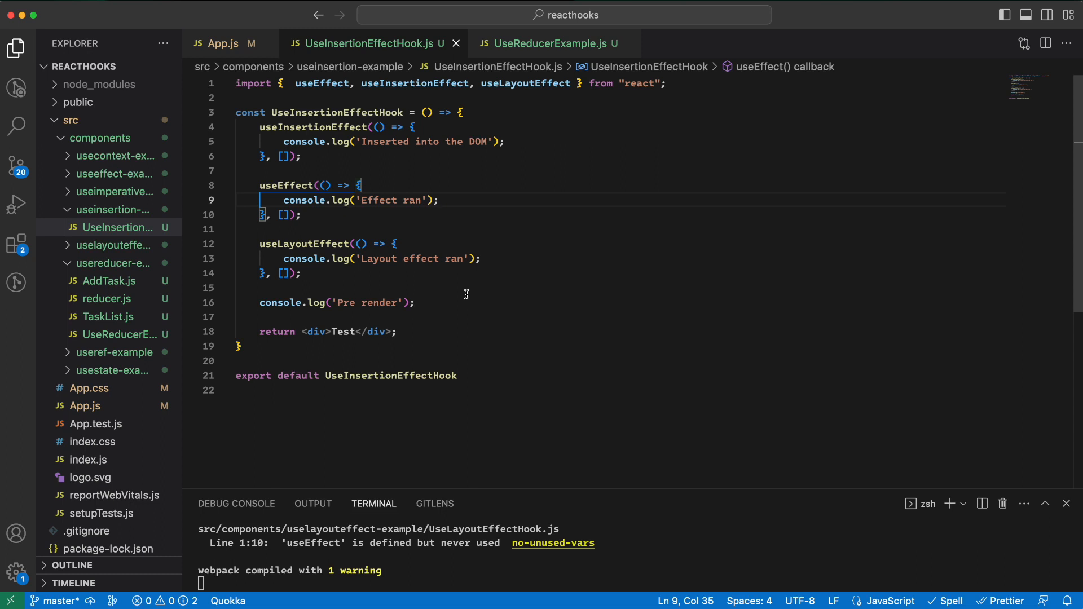
mouse_move(428, 289)
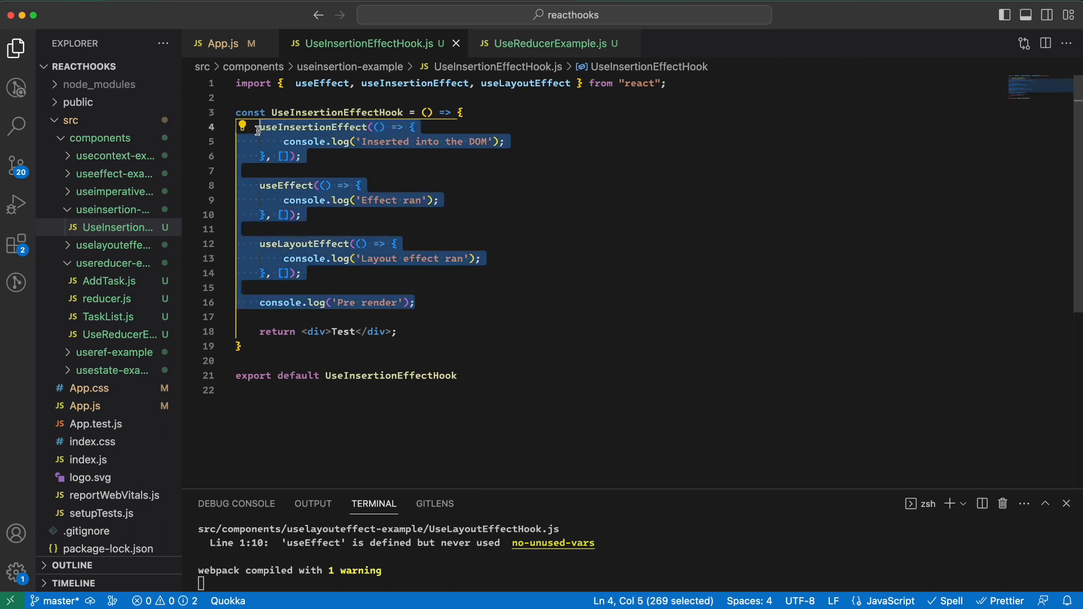
Declare a theme state initialised to 'dark' with useState.
text(const [them)
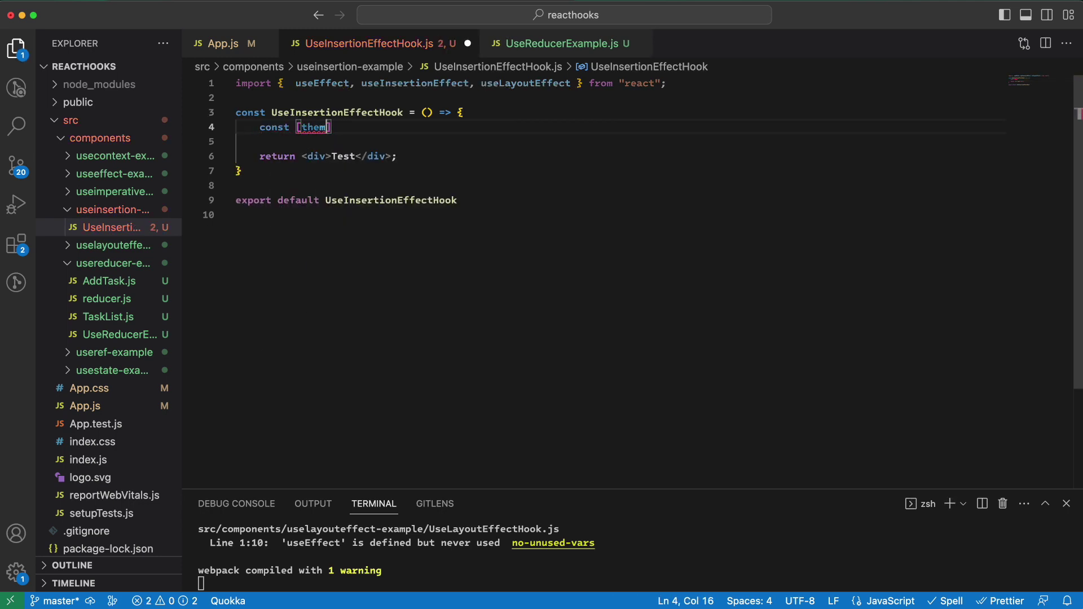
text(theme,setTheme] = useState('dark)
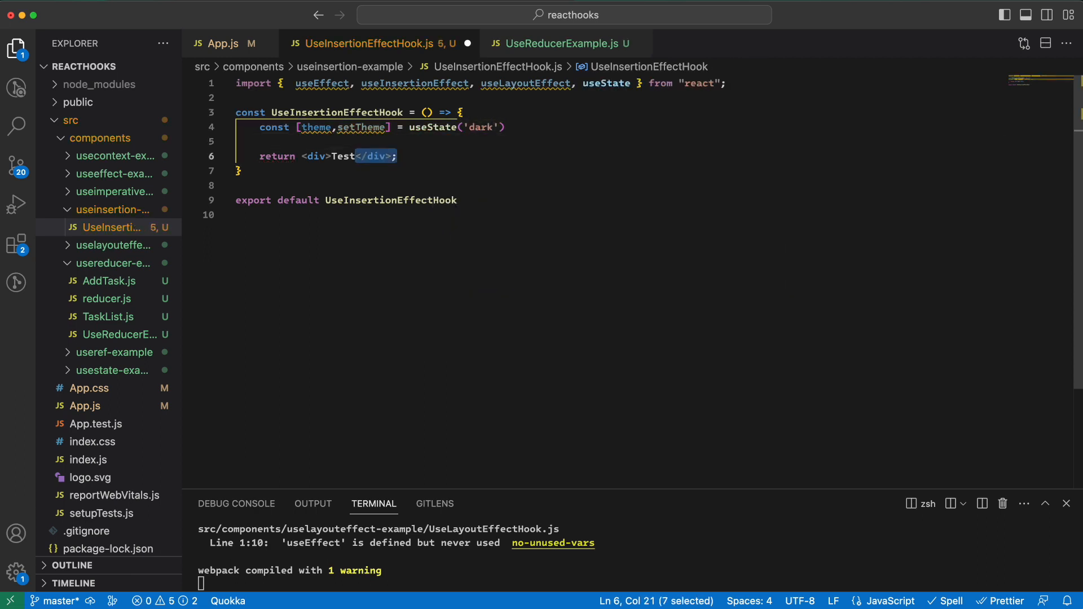
Return a 'Change theme' button whose onClick toggles theme between dark and white.
text(<bu)
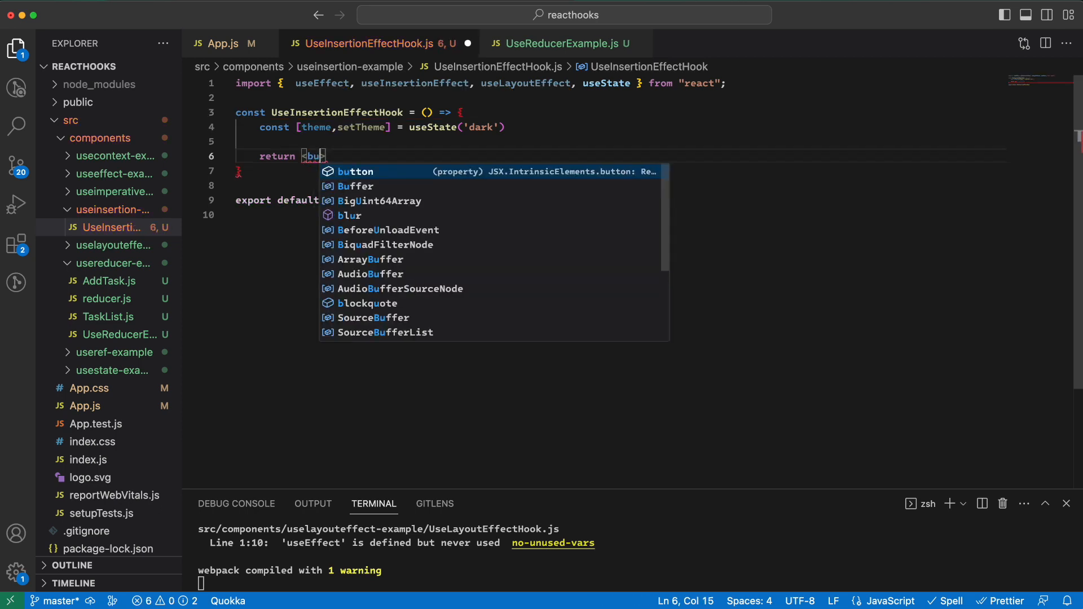
text(tton)
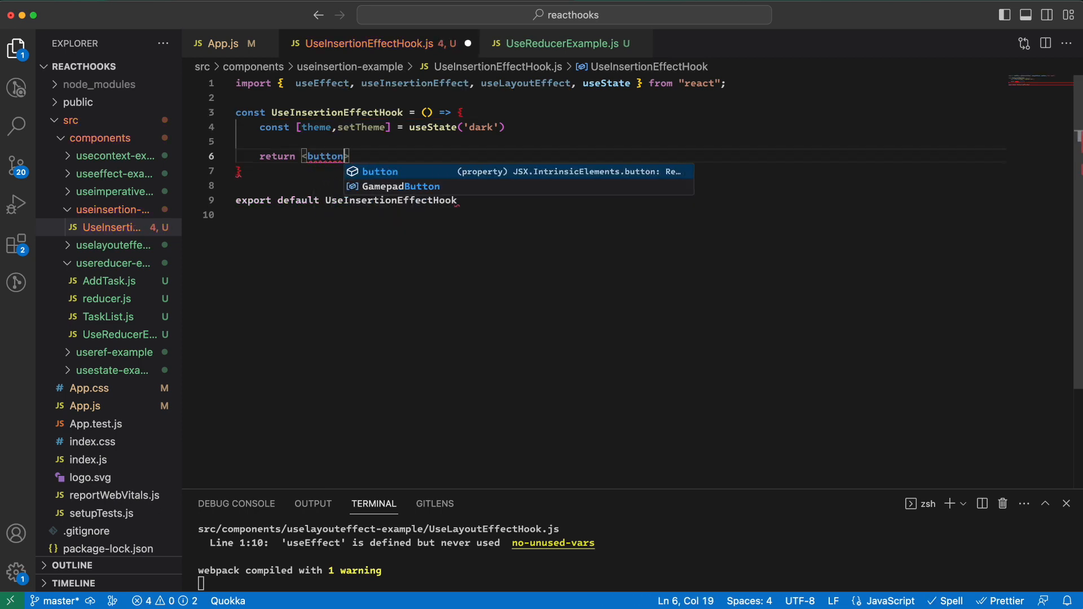
text(onClick={())
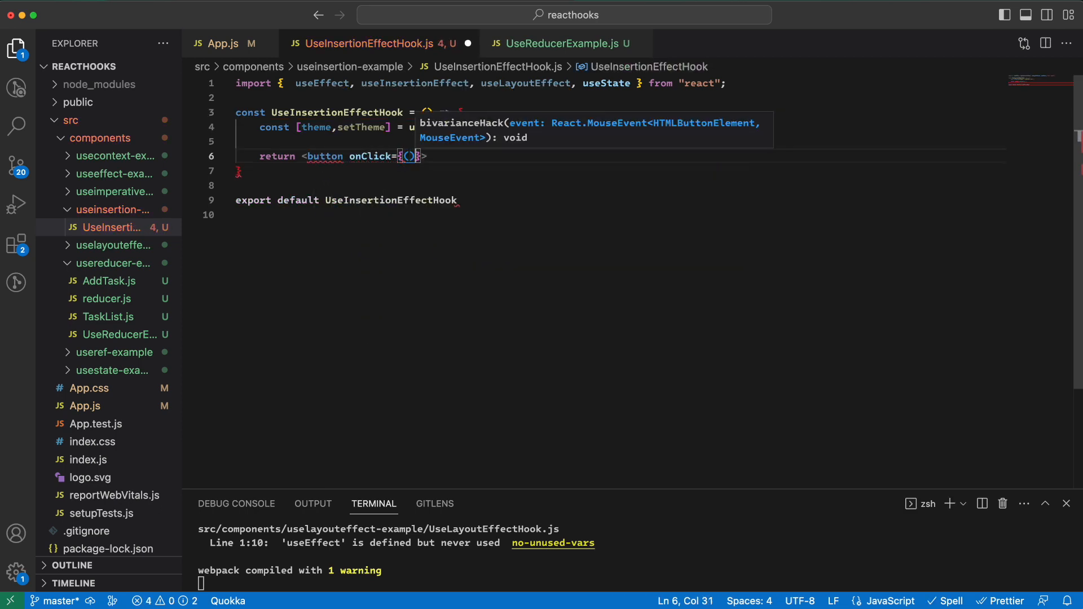
text(() => setTheme(theme === 'dark' ? 'white)
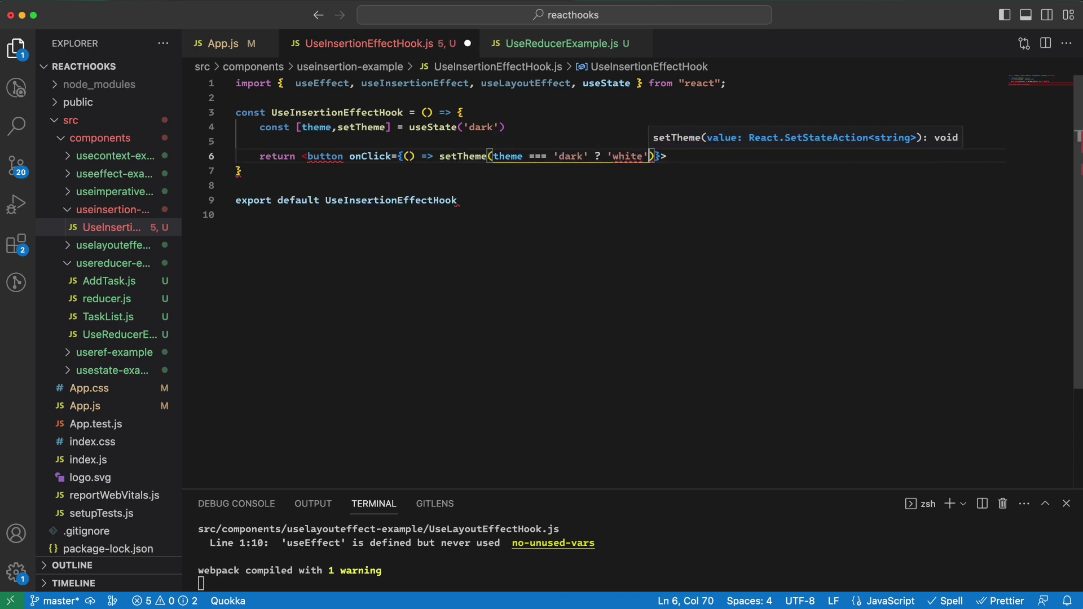
text(: 'dark'))
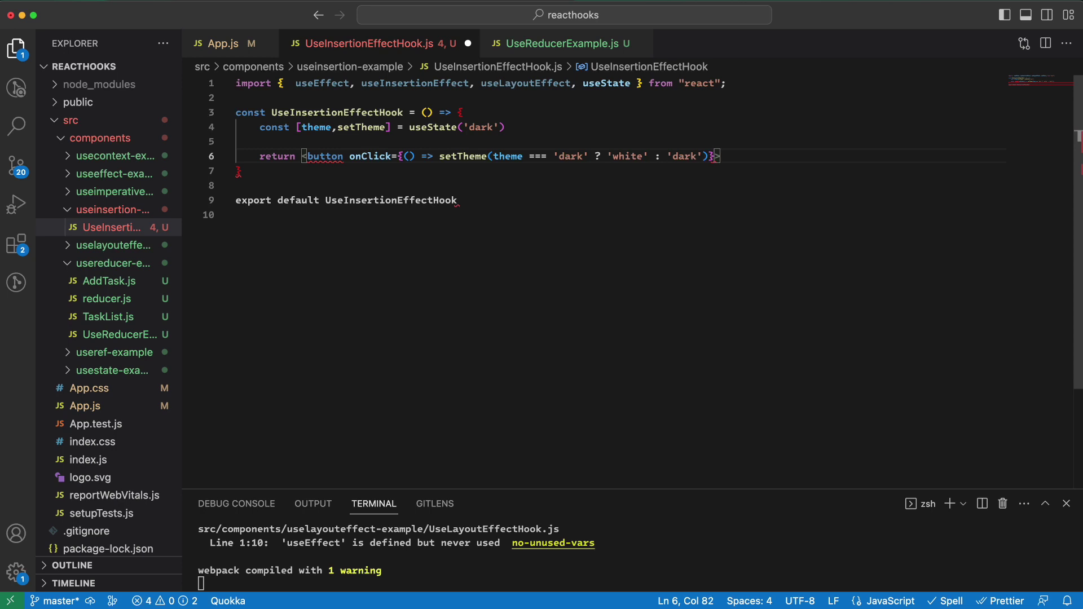
text(Change theme</butt)
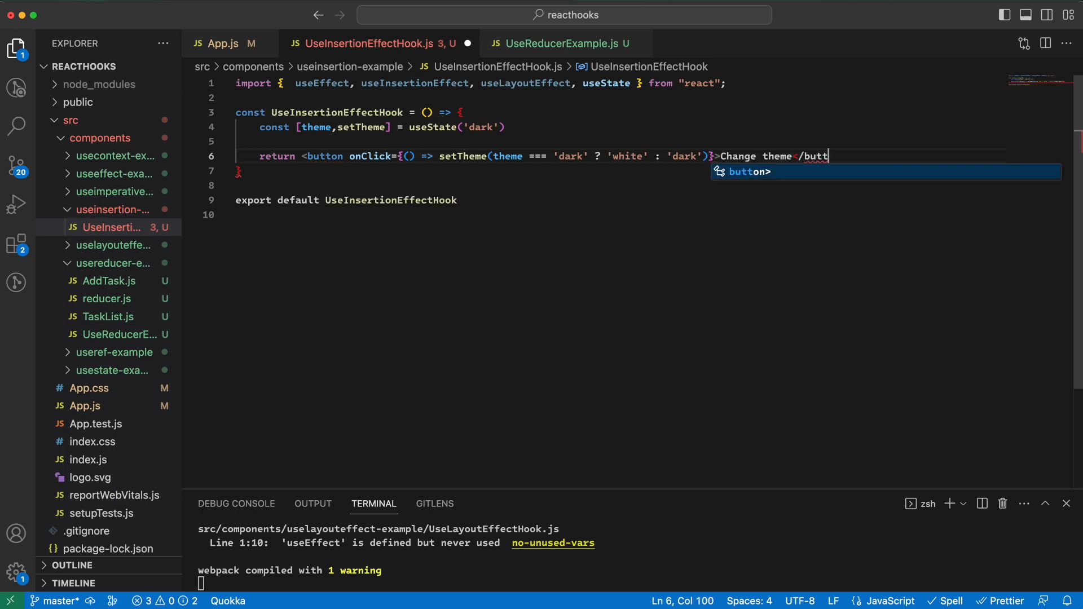
text(useInsertionEffect)
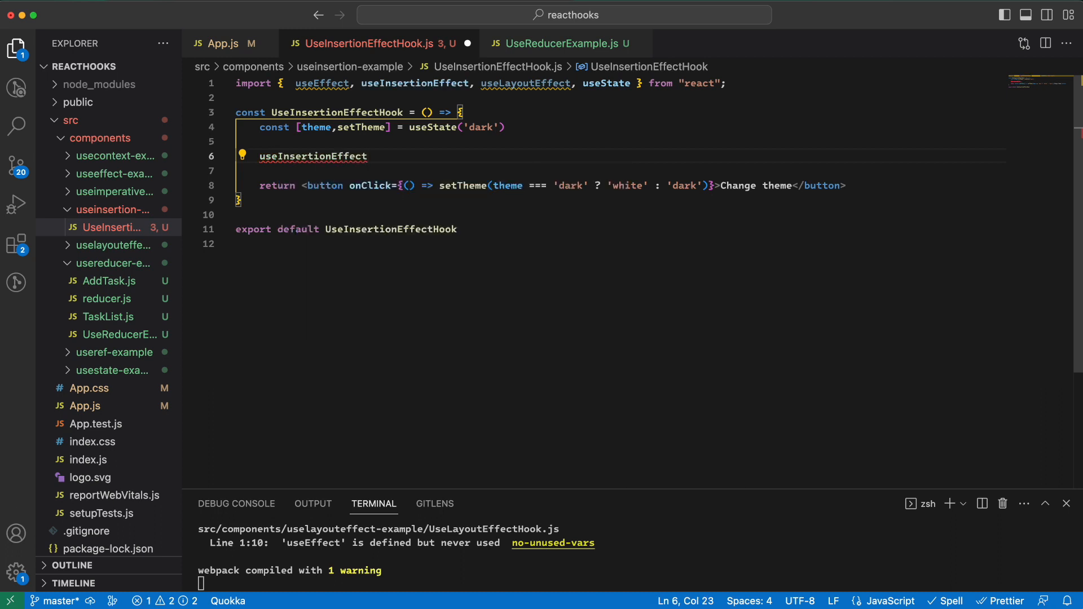
Set up useInsertionEffect with an empty dependency array and const styleRule = getStyleRule(theme).
text((() =>)
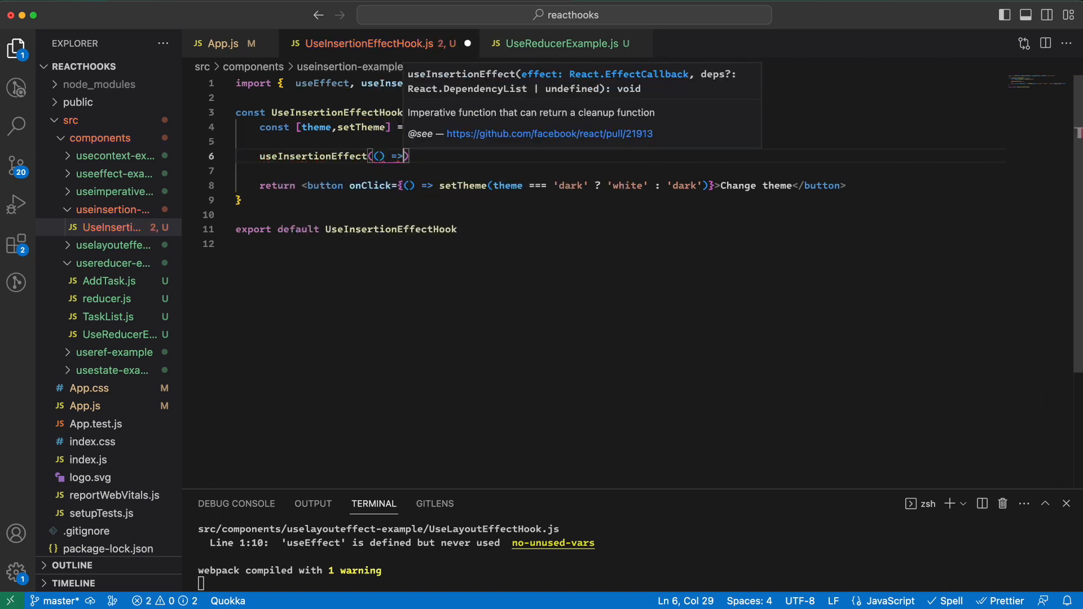
key(Enter)
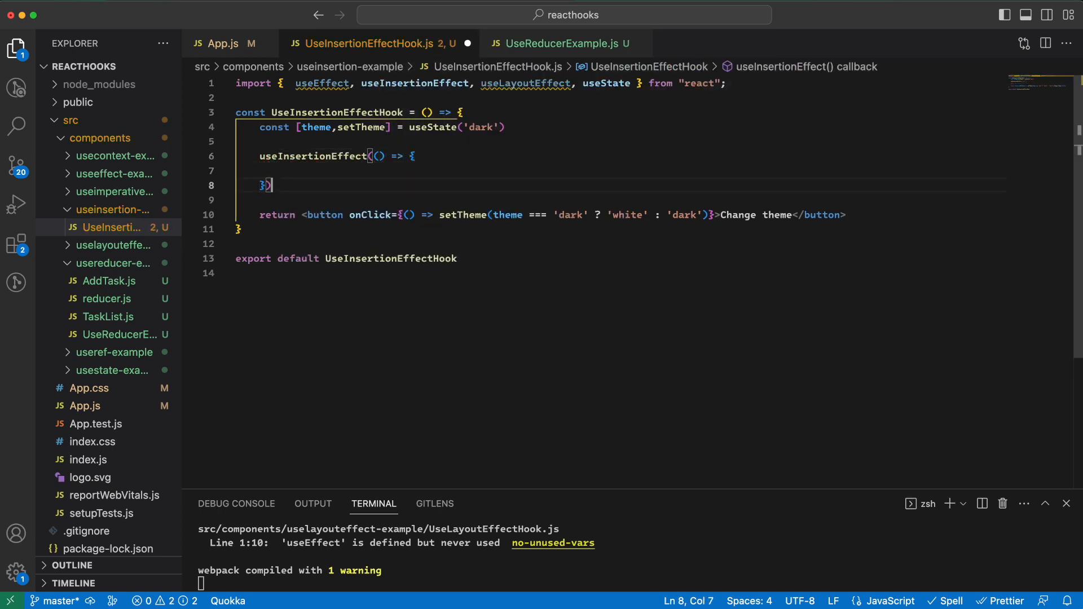
text(,[])
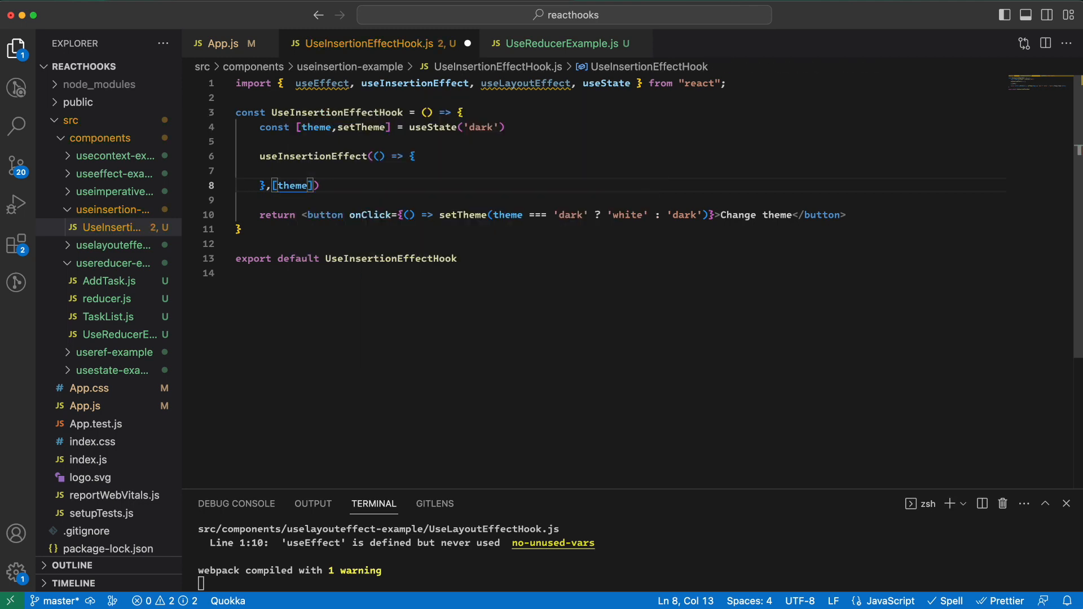
click(283, 170)
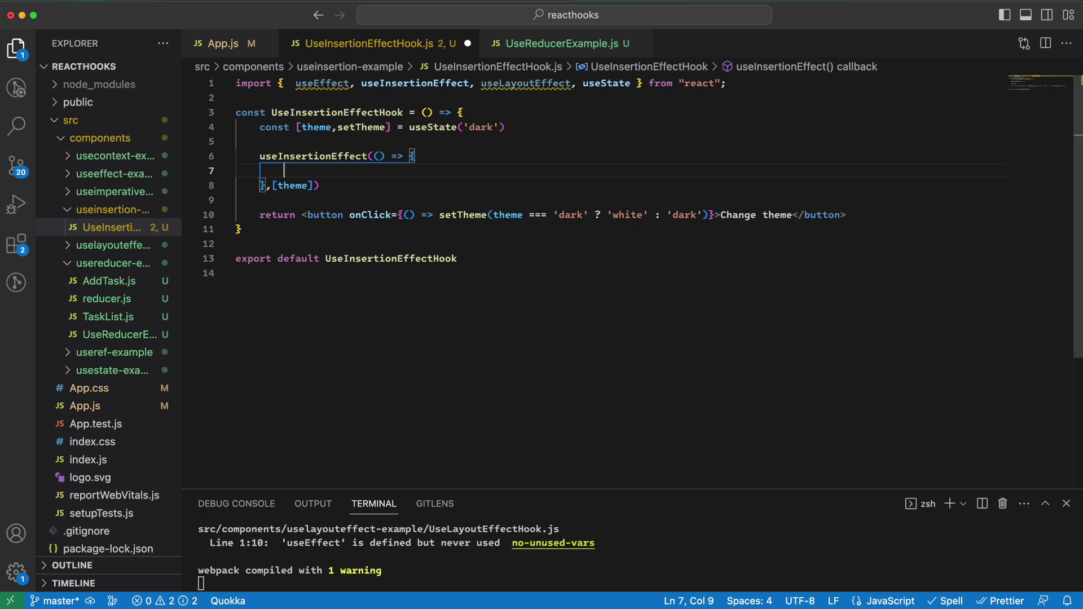
text(const)
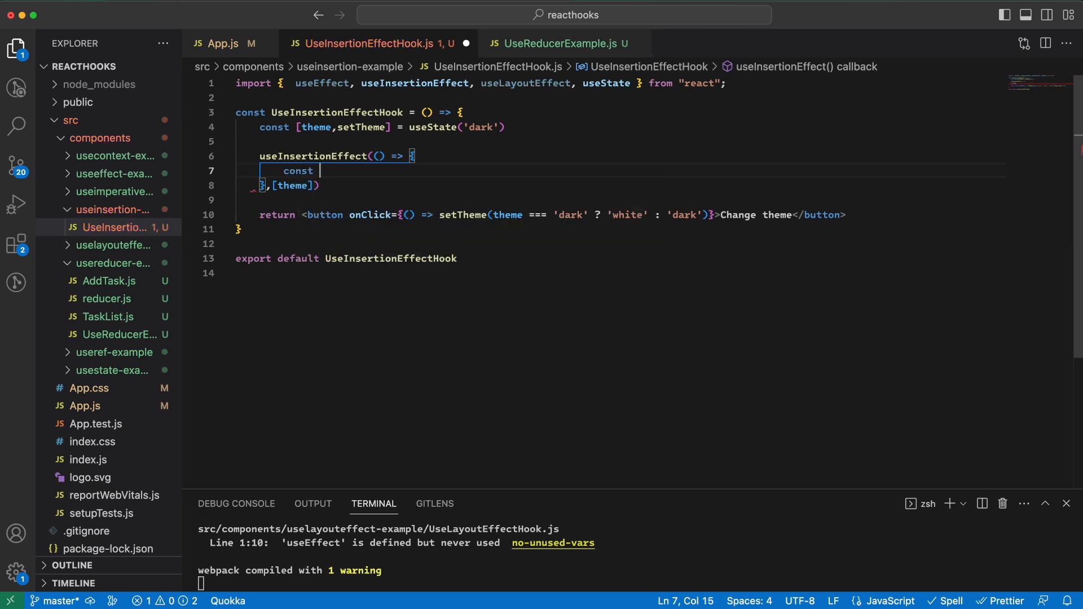
text(styleRuke)
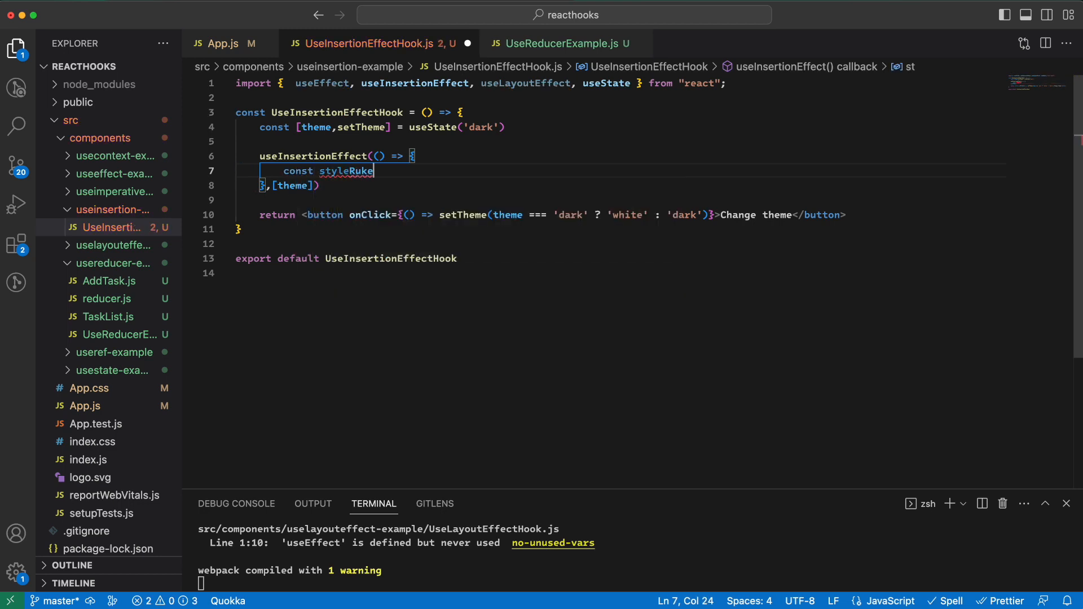
text(= getStyleRule()
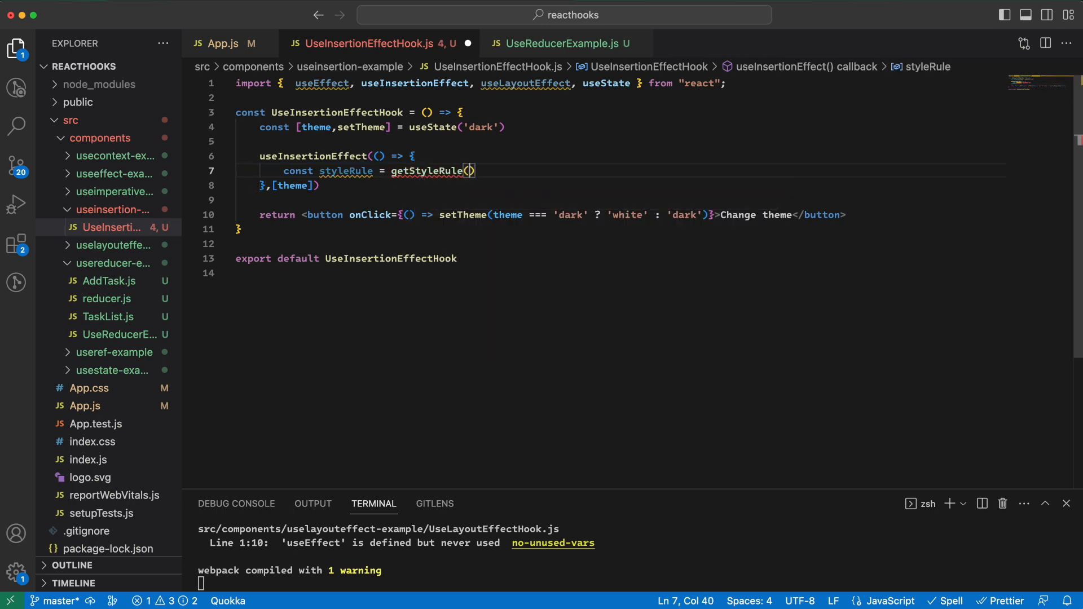
text(theme);)
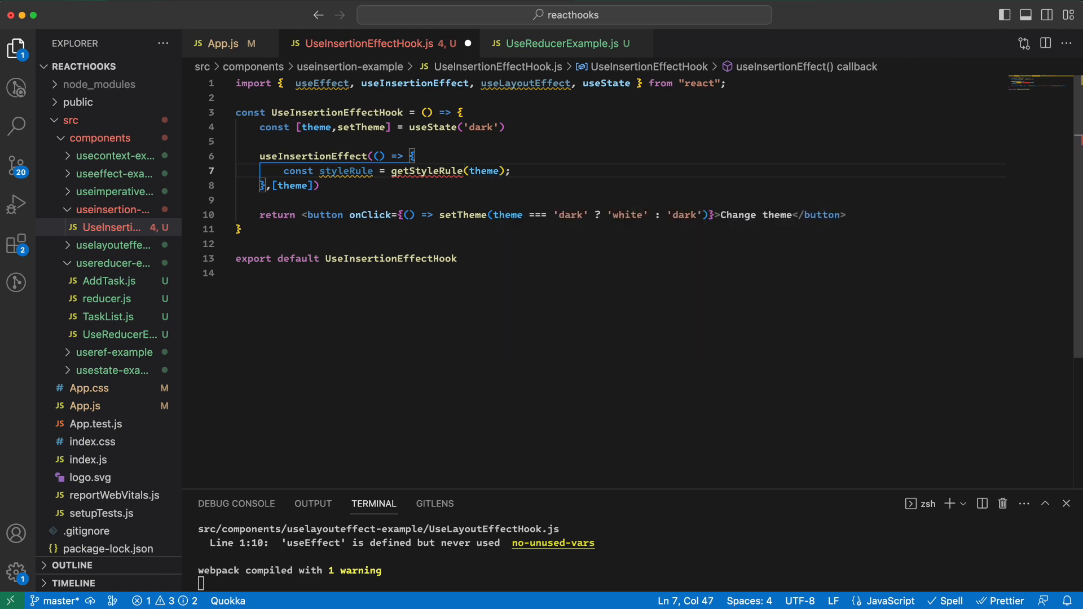
Append styleRule to document.head and return a cleanup that removes it from the head.
key(enter)
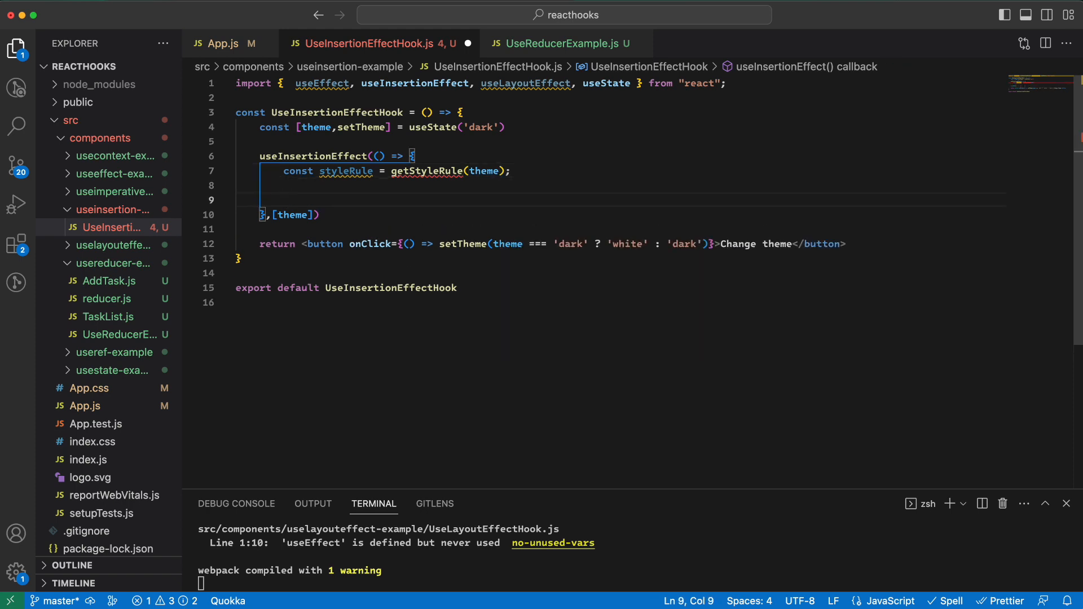
text(document)
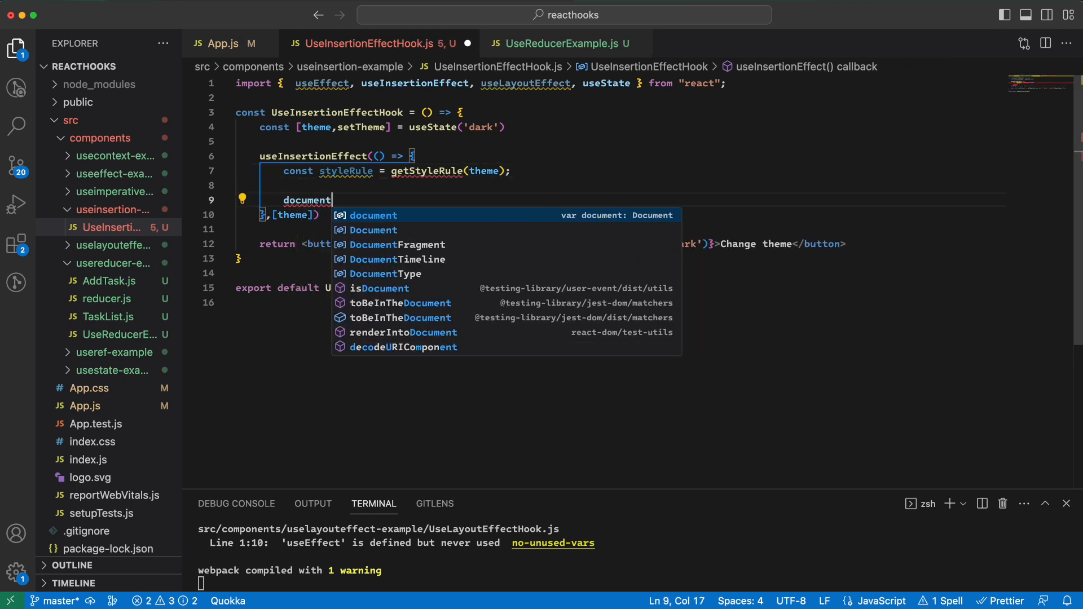
text(.head.appendChild)
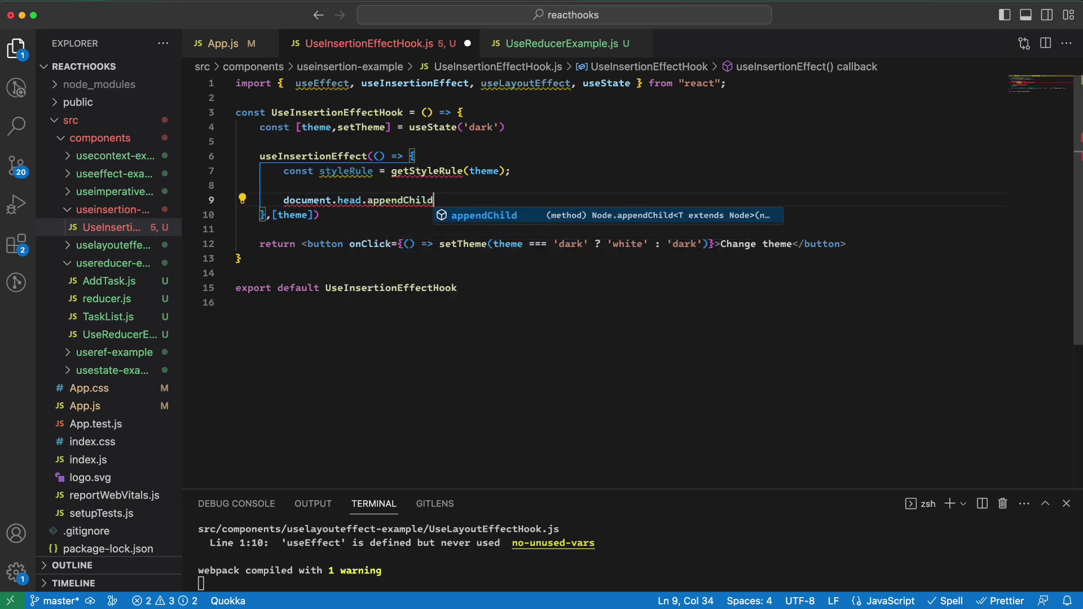
text((styleRule)
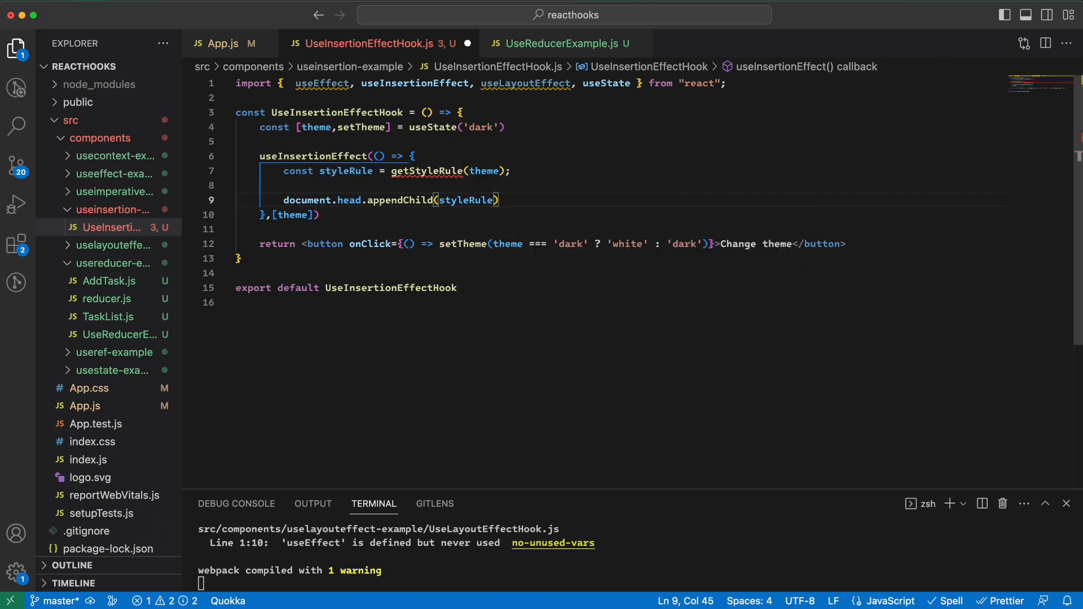
key(enter)
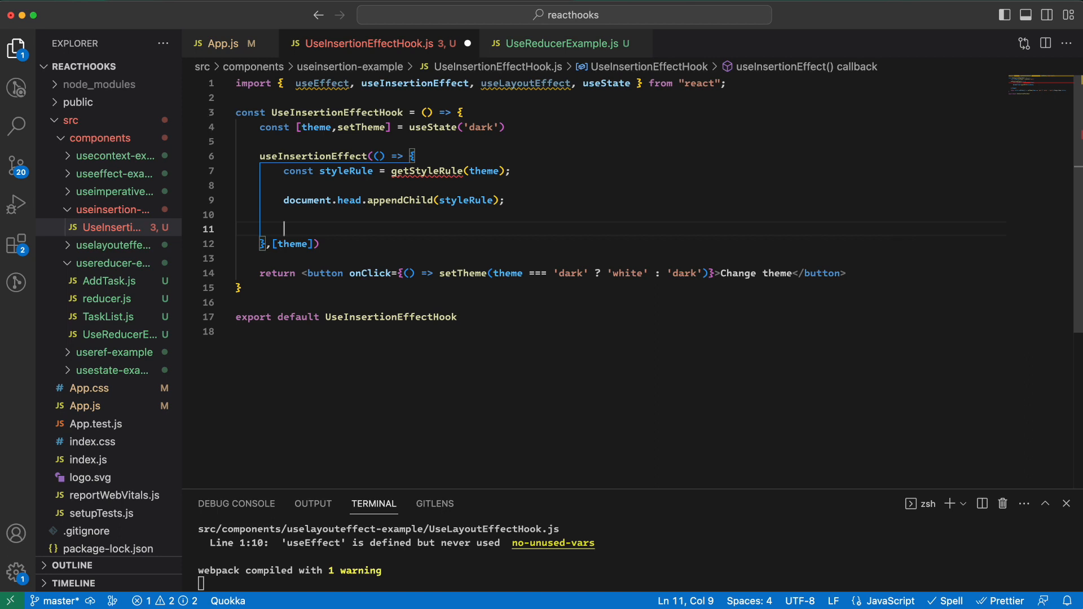
text(return ())
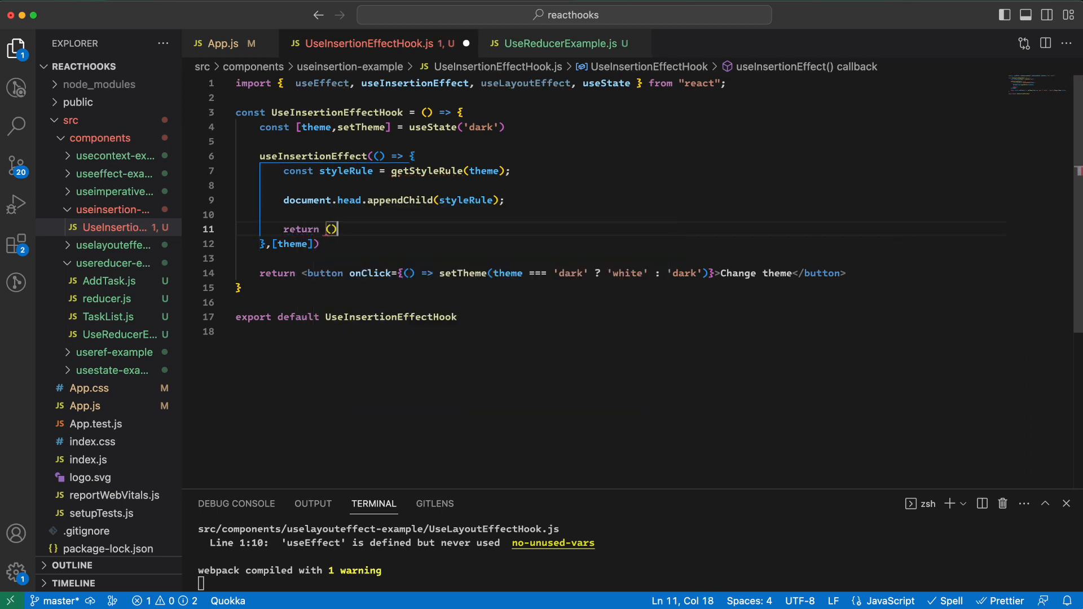
text(=>)
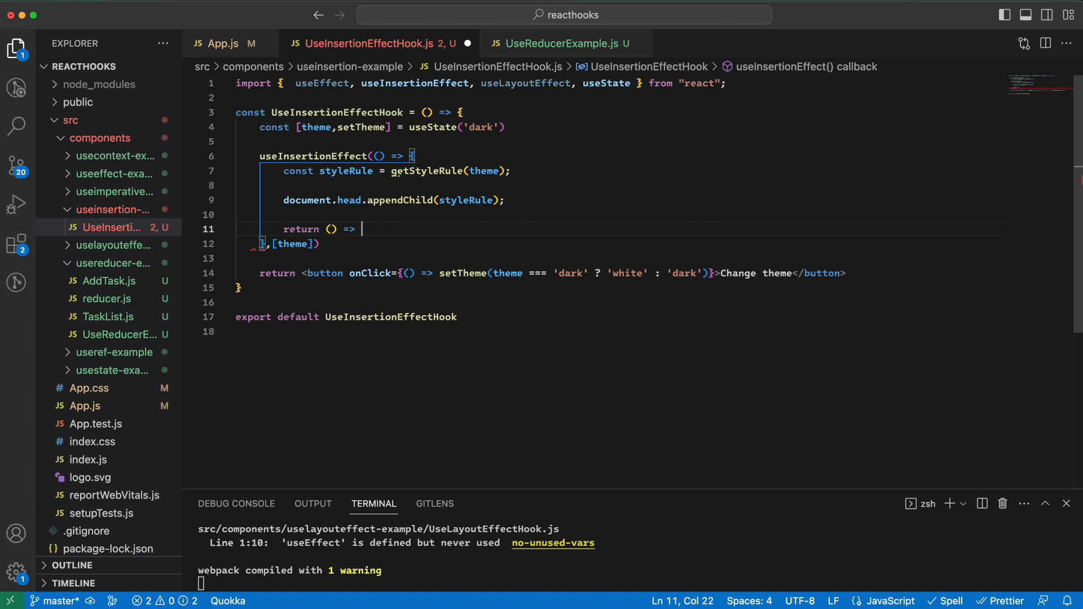
mouse_move(437, 178)
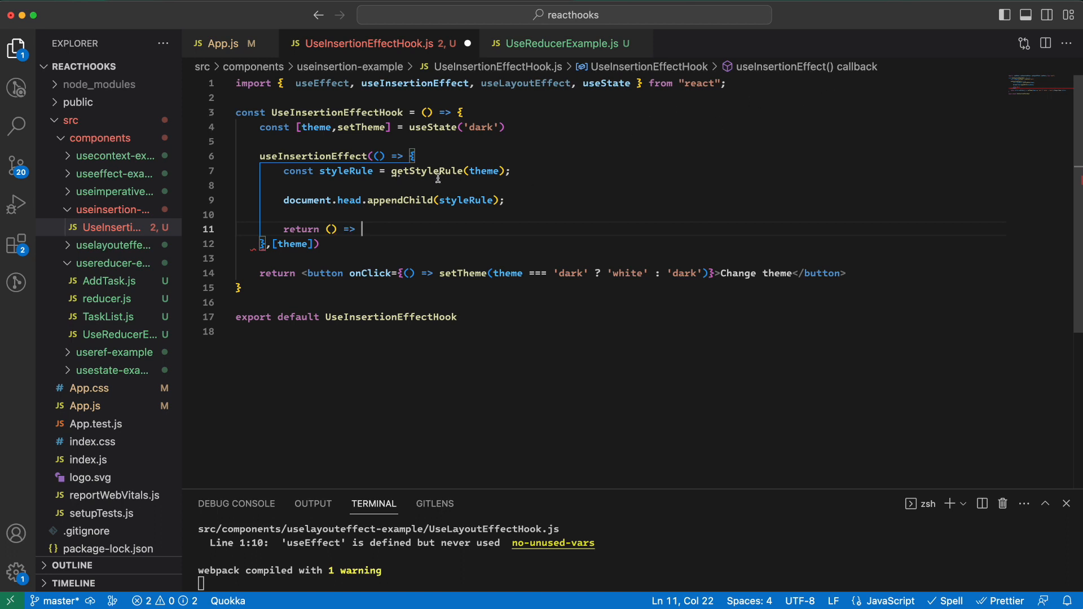
text(document.h)
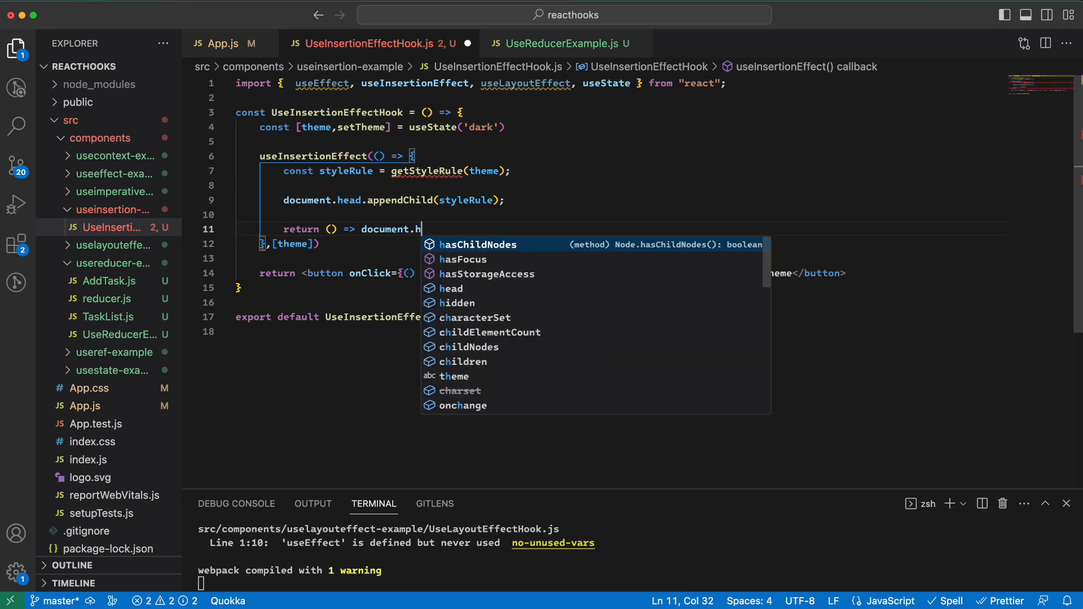
text(ead.)
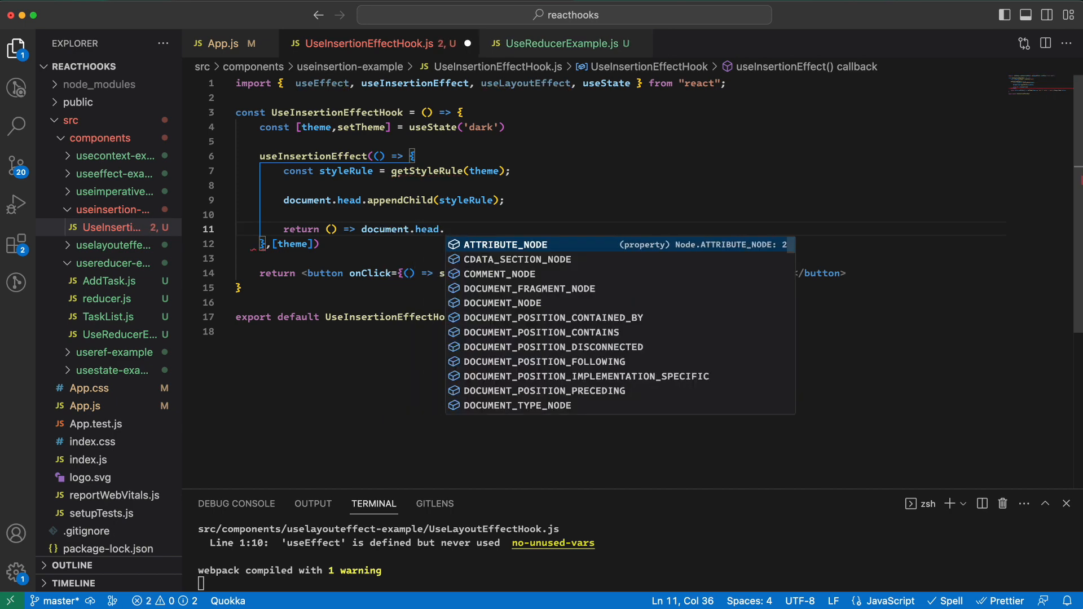
text(removeChild(styleRule)
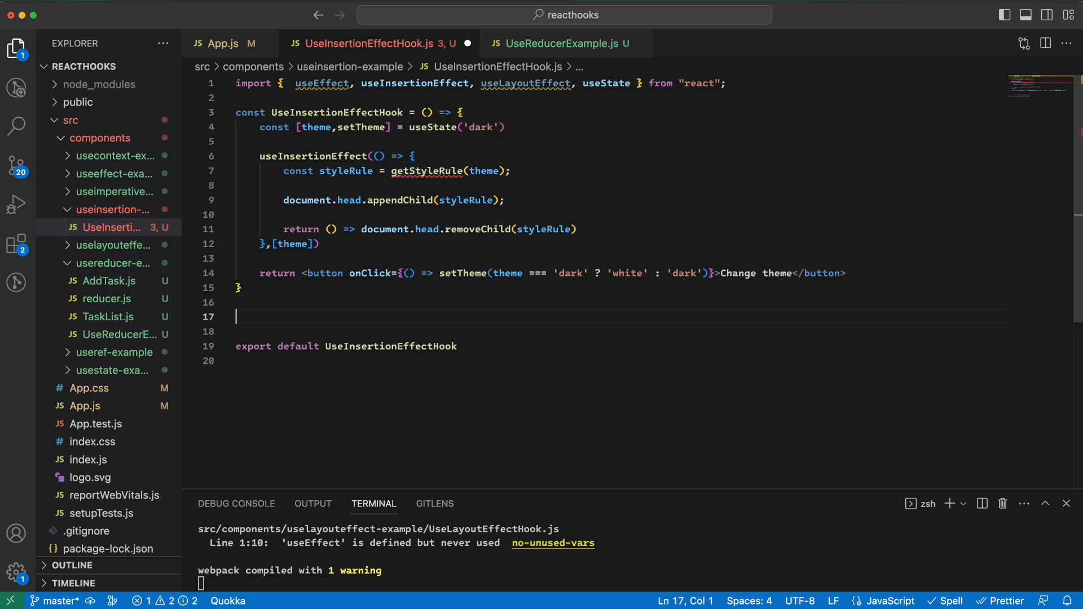
Write getStyleRule(theme) creating a 'style' element tag and assigning tag.innerHTML a template string.
text(const getStyleRule =)
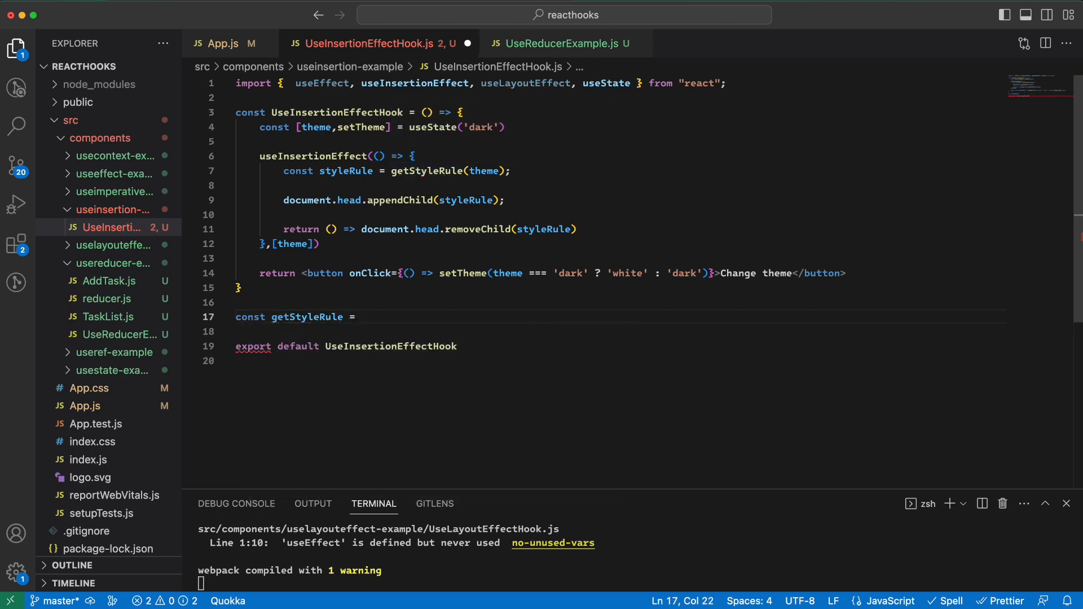
text(theme => {})
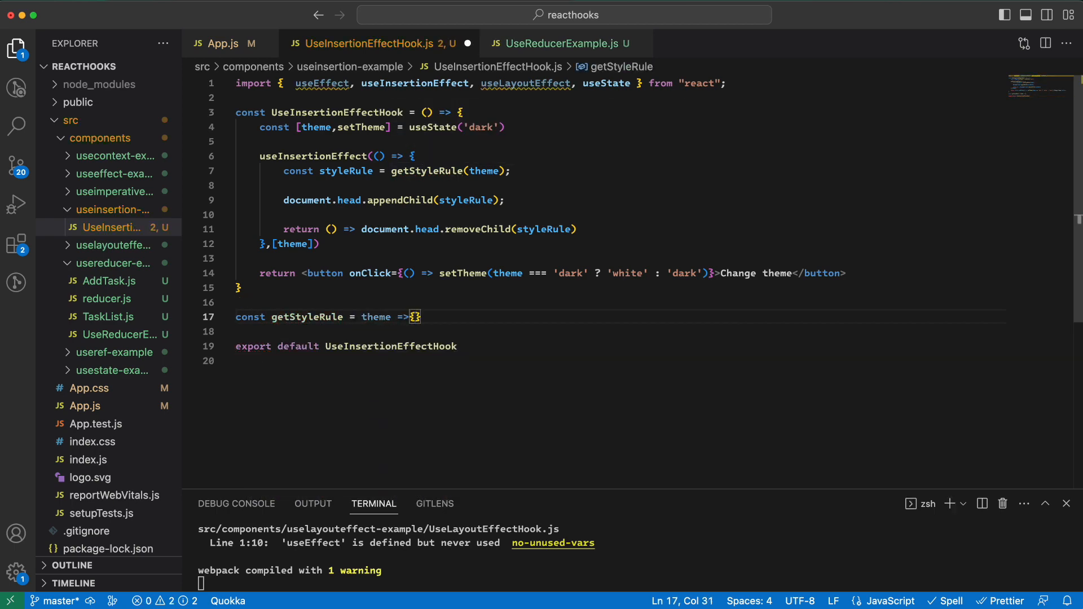
text(const tag ))
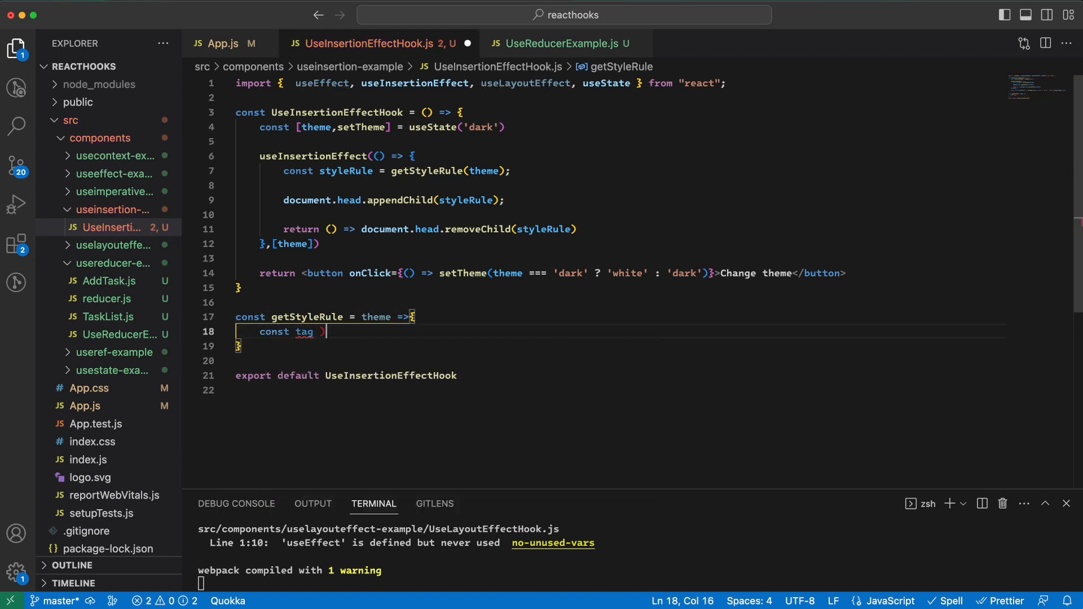
text(=)
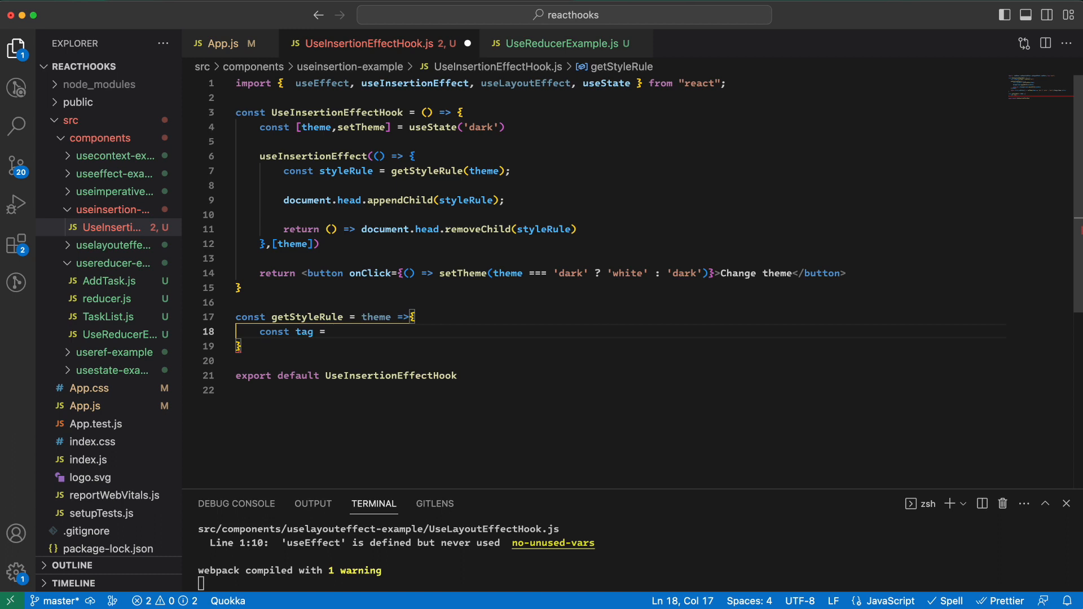
text(document)
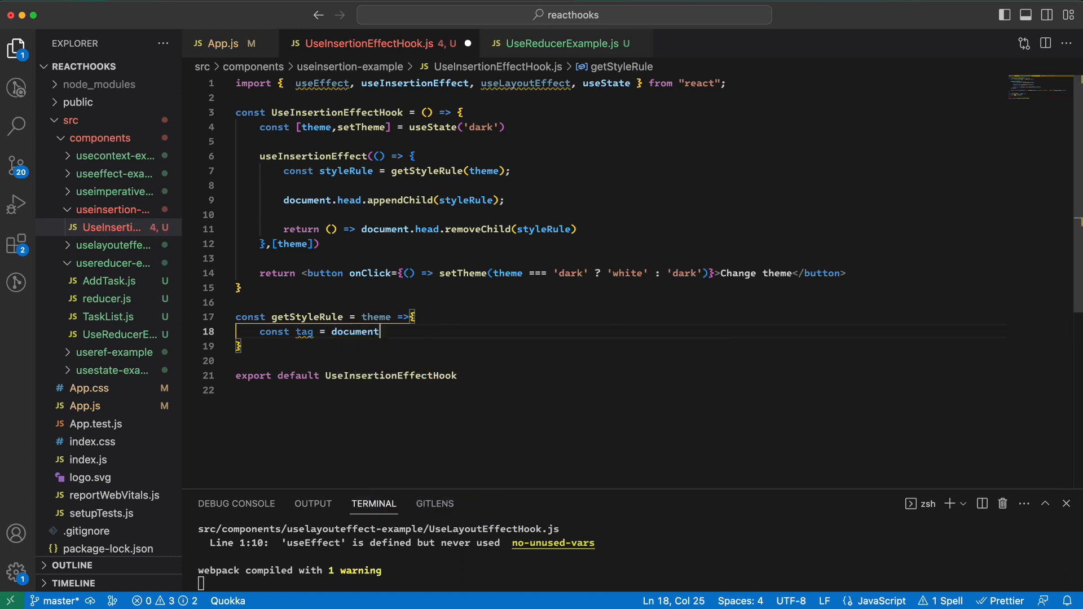
text(.createElement('style)
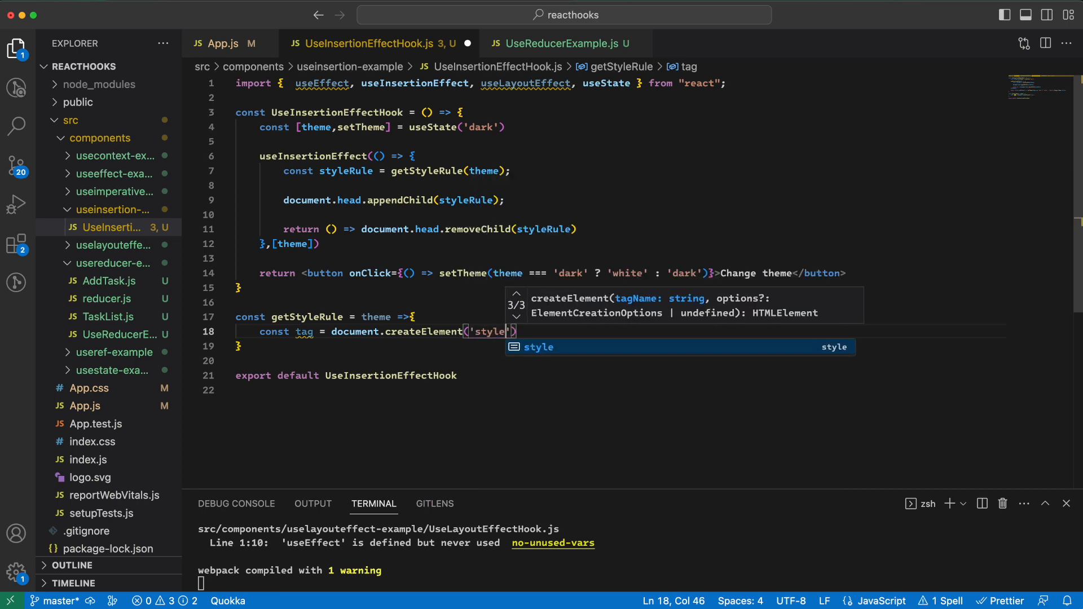
text(tag.innerHTML)
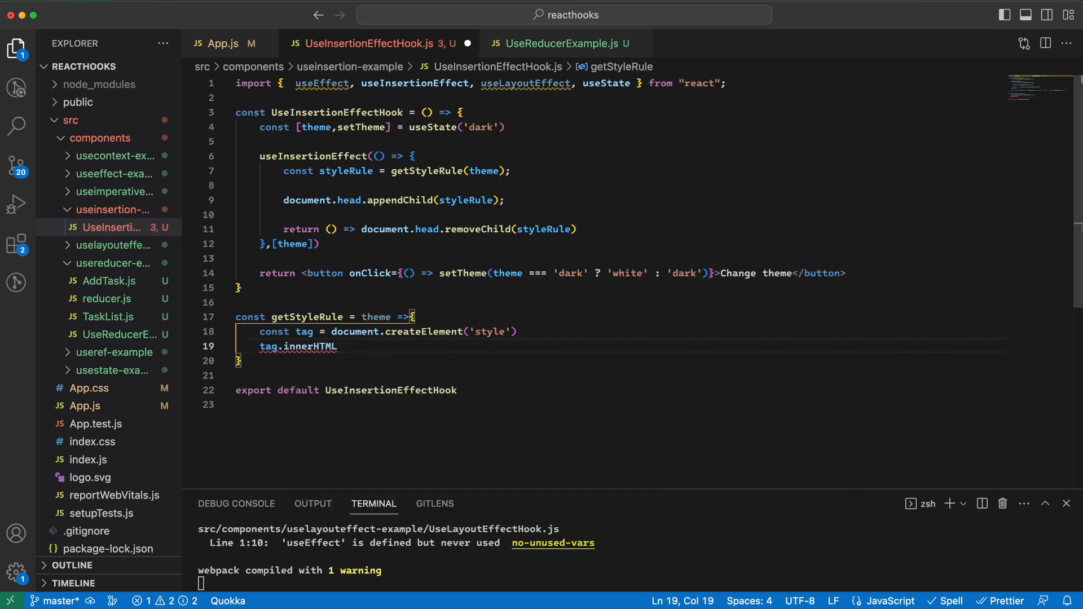
text(= `)
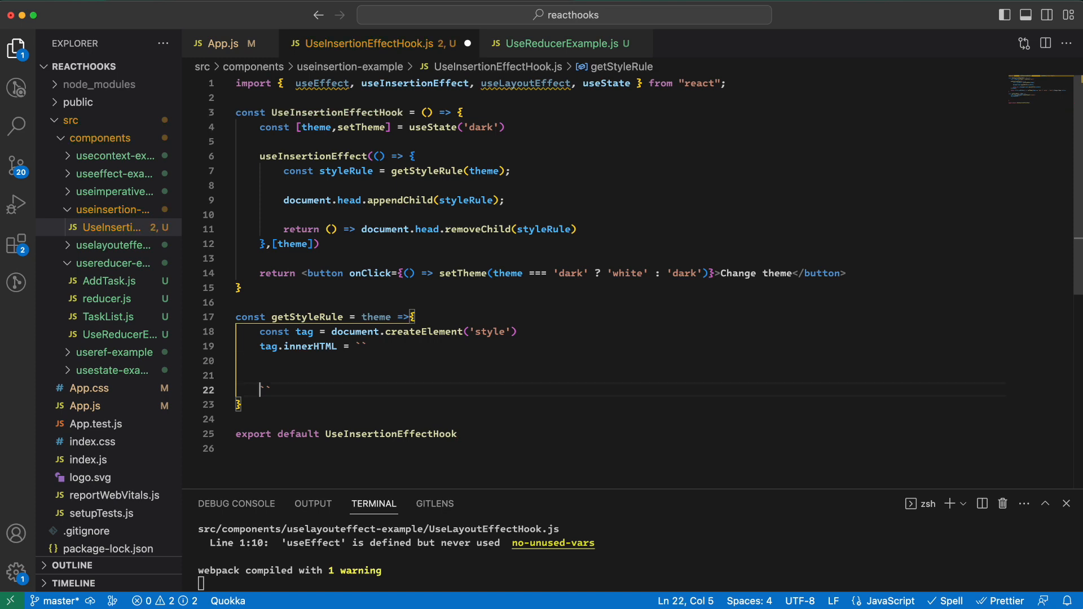
Add a button rule whose color is ${theme === 'dark' ? 'white' : 'black'} inside the template string.
click(368, 346)
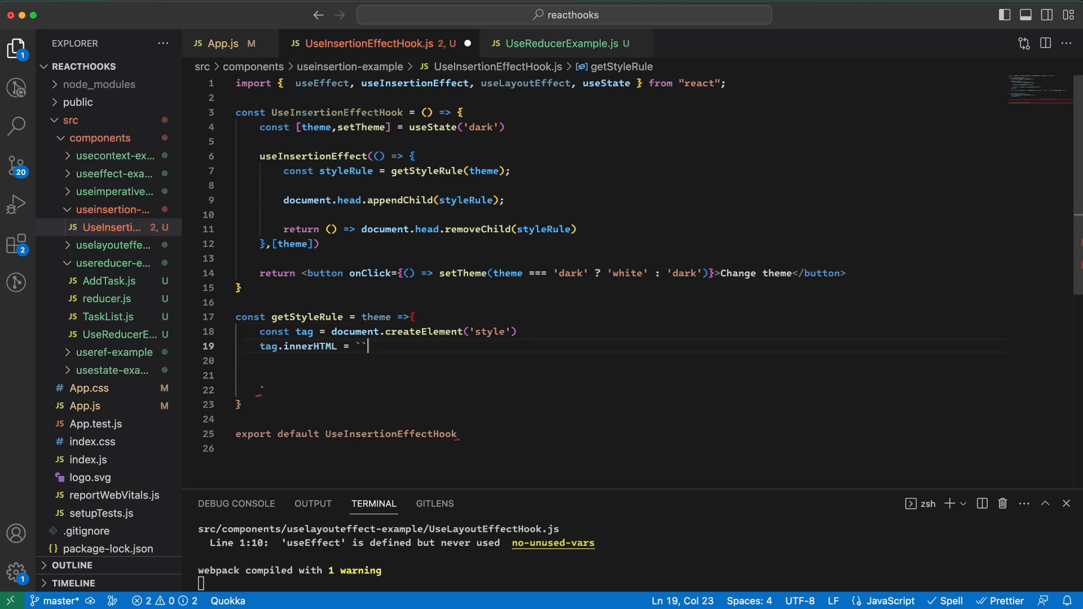
key(Return)
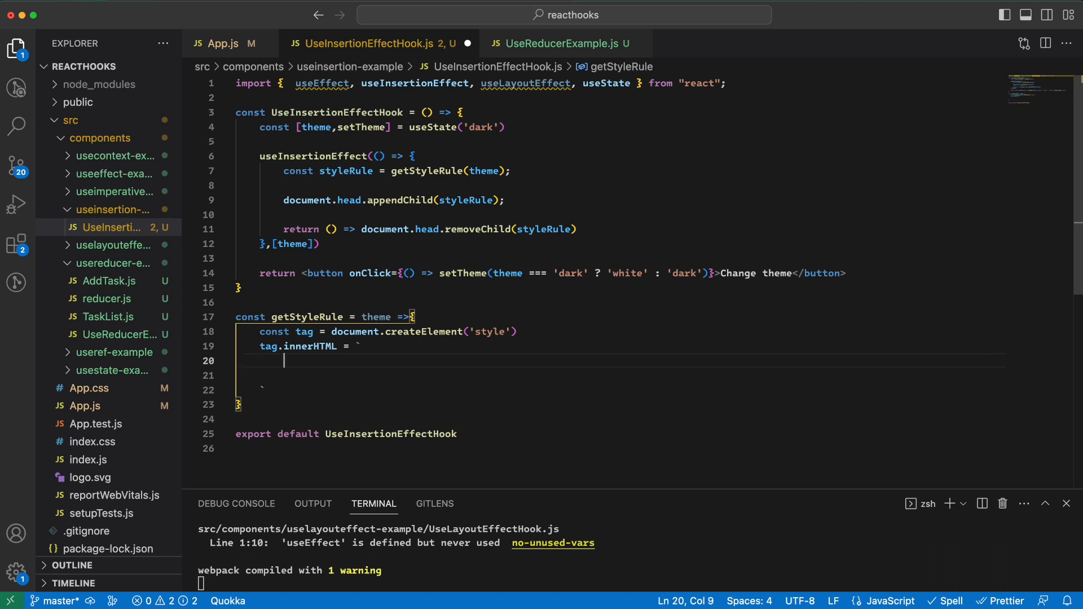
text(button)
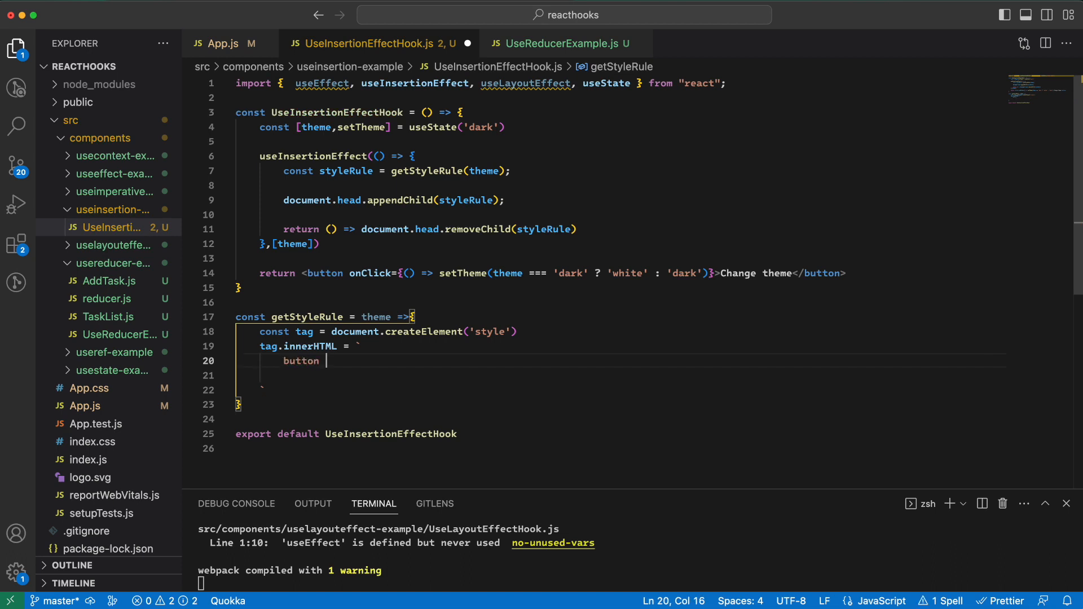
text({)
click(621, 375)
text(color )
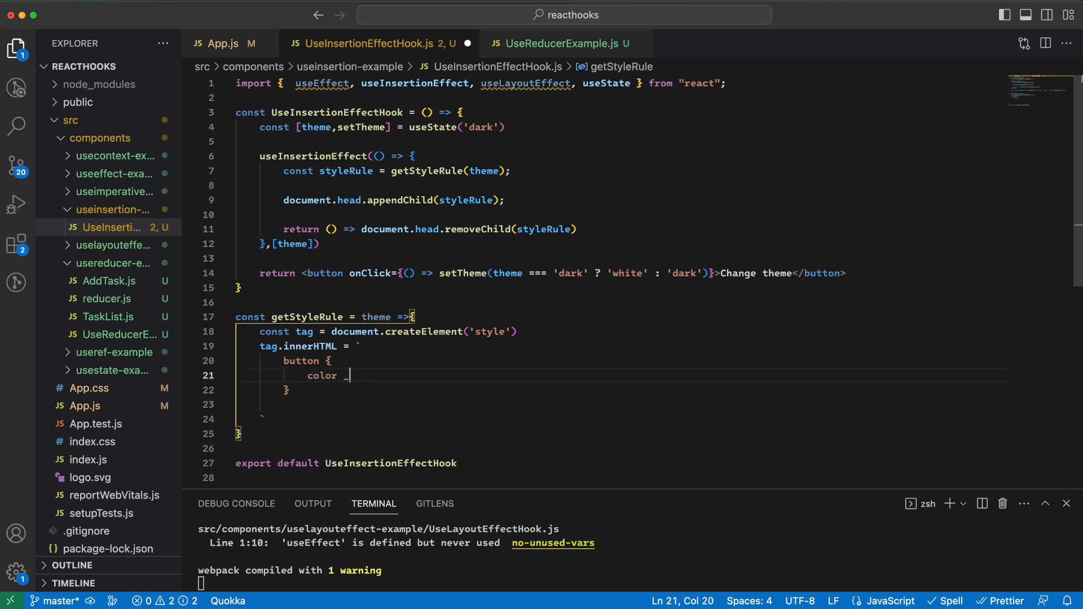
text(: $)
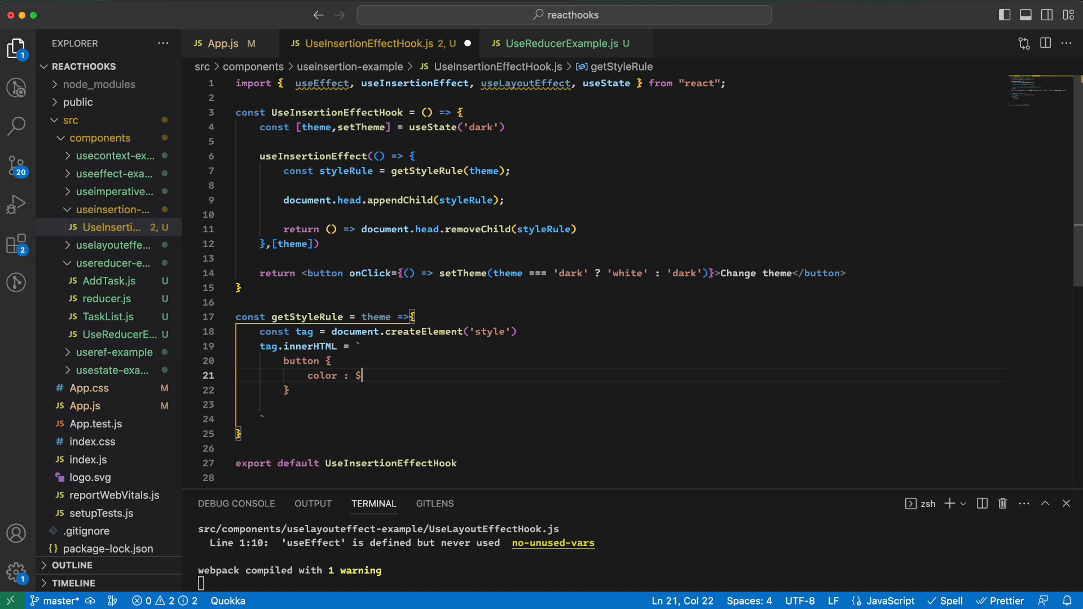
text({theme === 'dark')
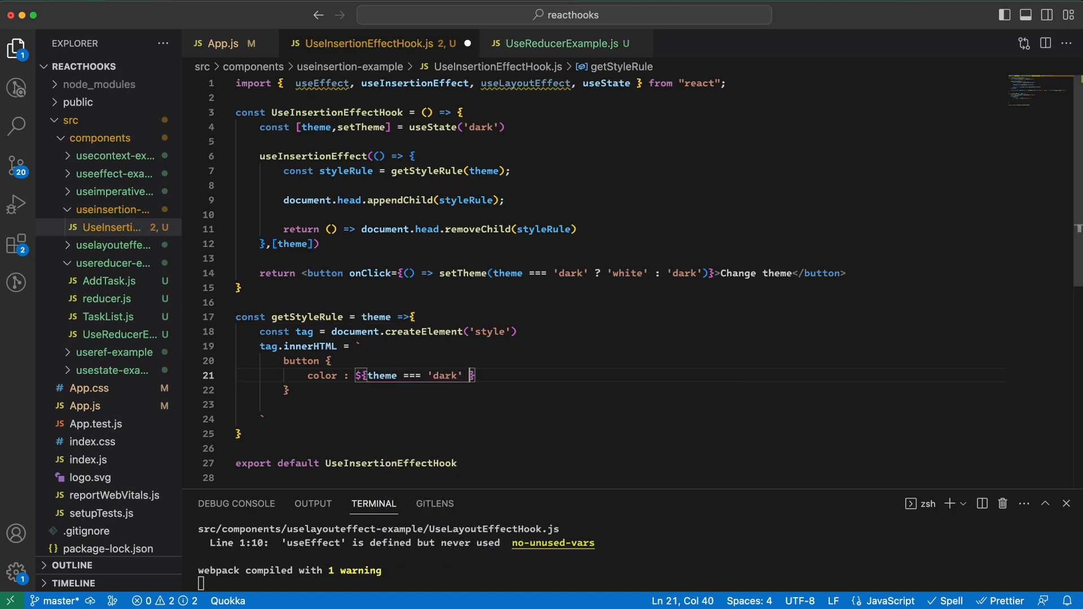
text(? 'w)
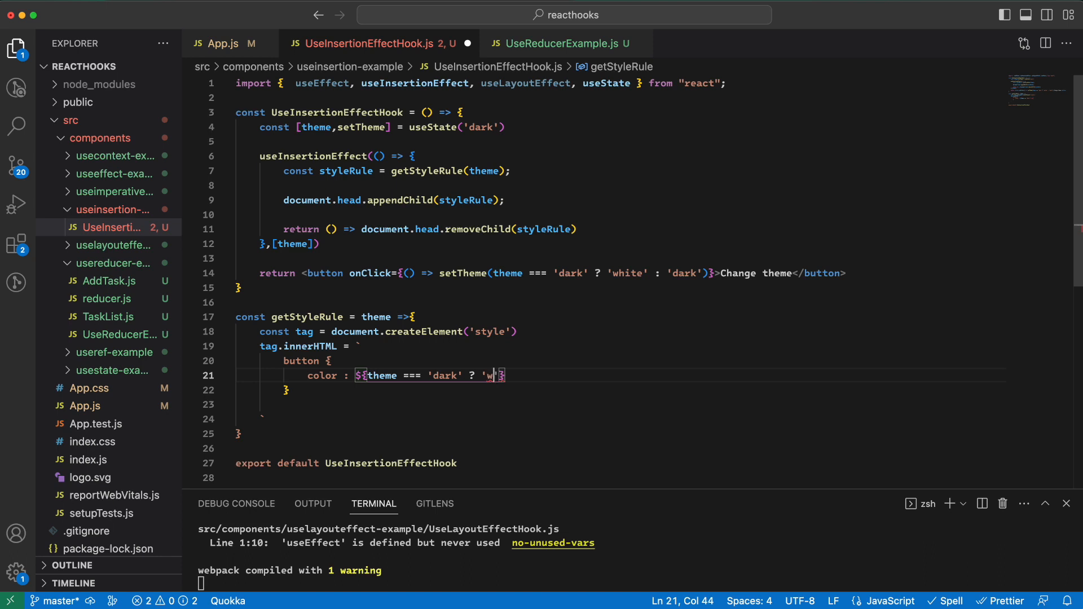
text(hite)
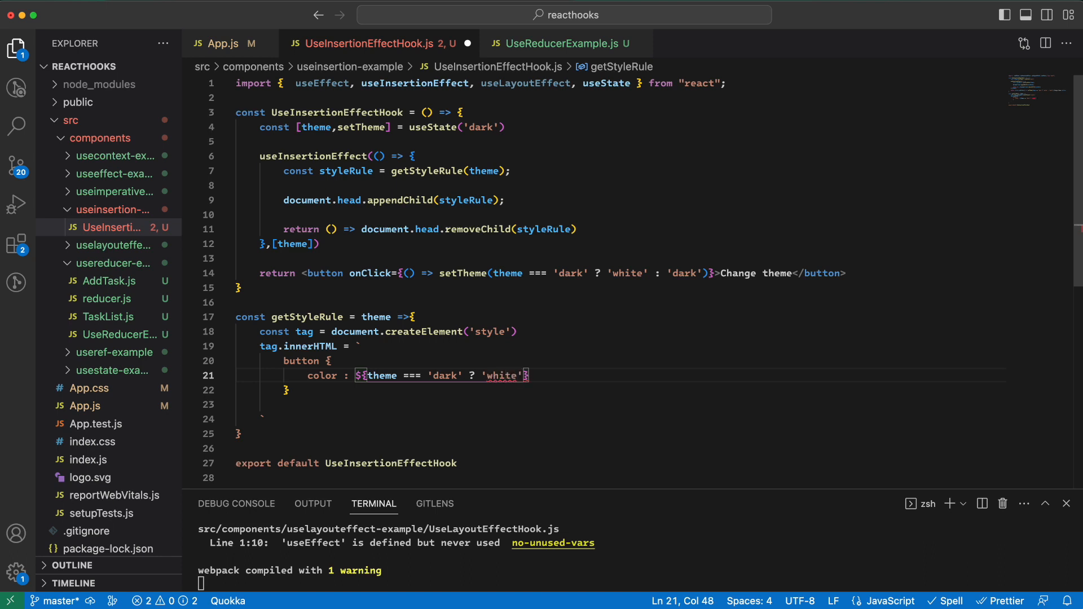
text(: 'b')
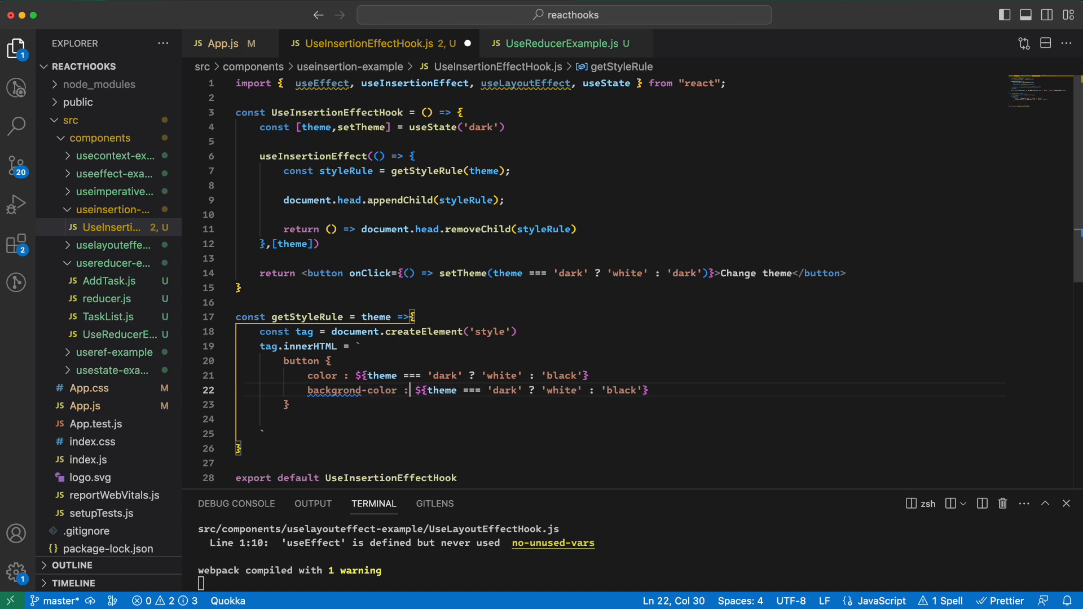
Swap the background-color values to white/black and add a 1px solid border with black/white colours.
double_click(563, 391)
text(black)
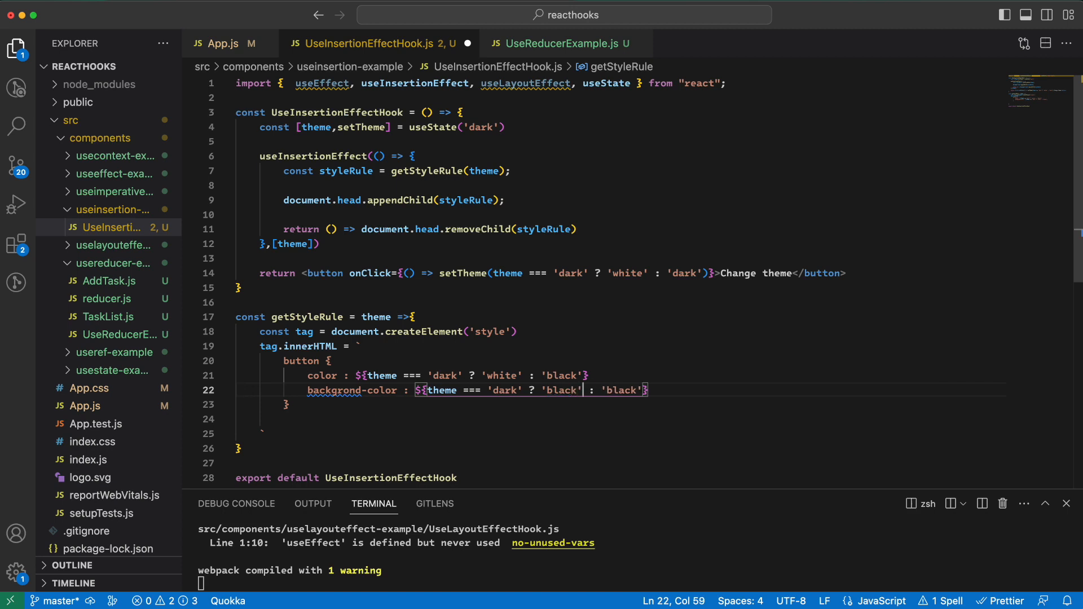
text(white)
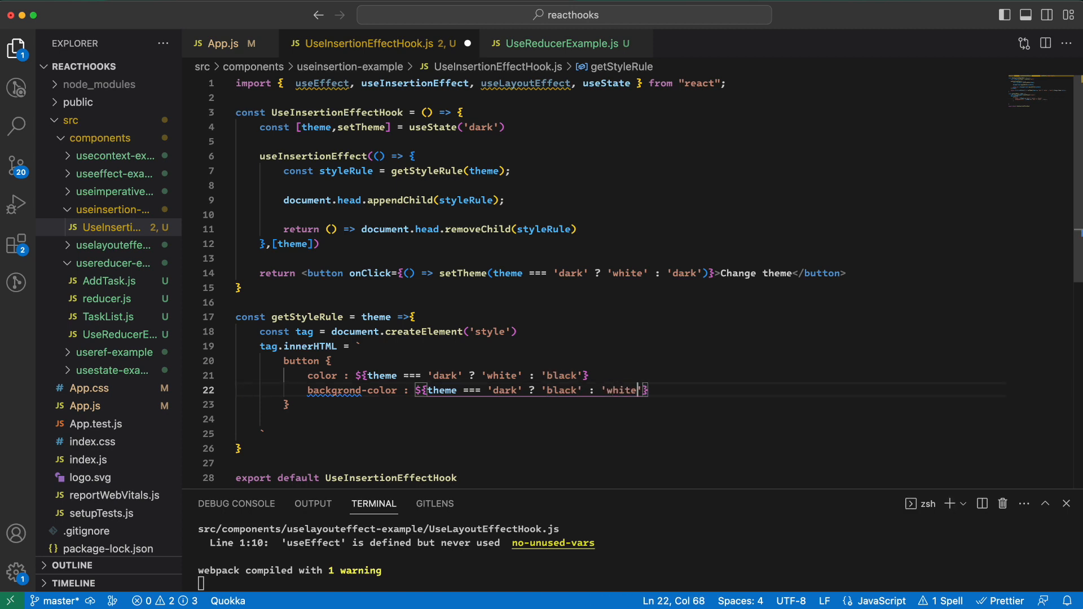
key(Enter)
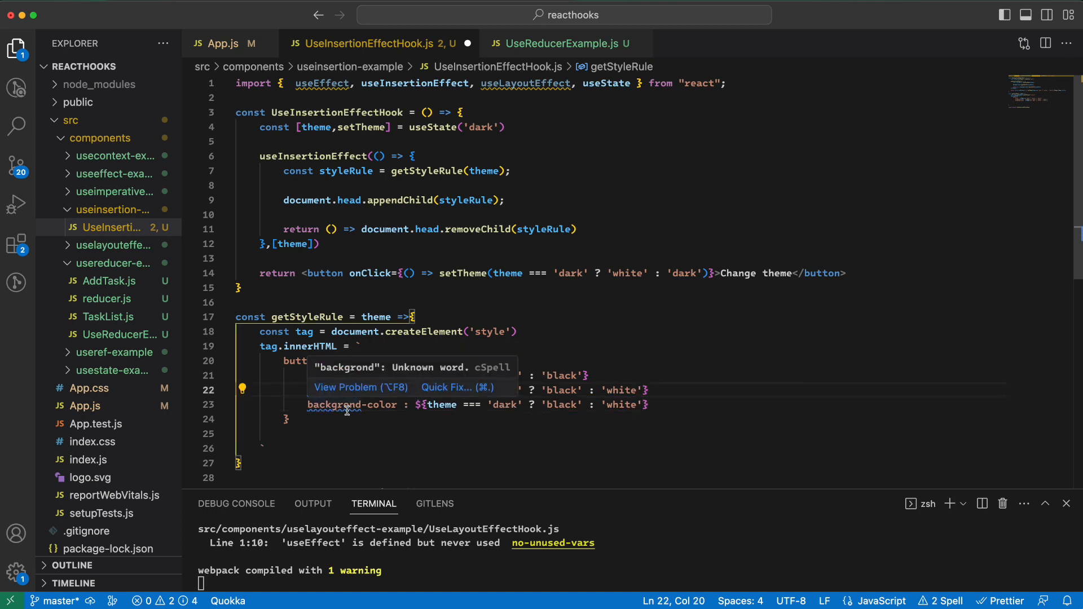
double_click(351, 405)
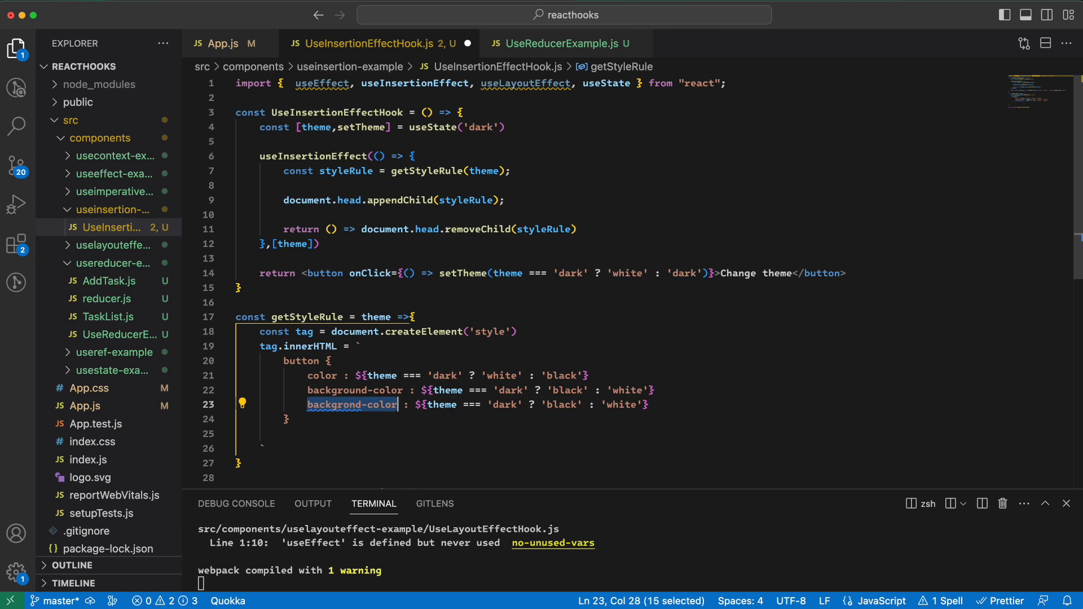
text(border)
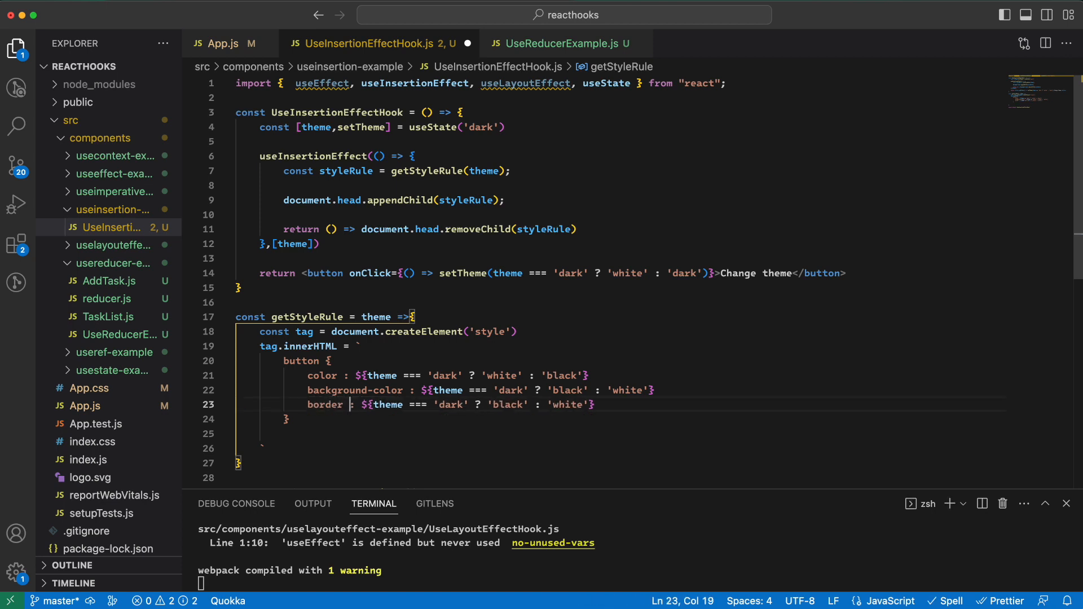
text(1px solid)
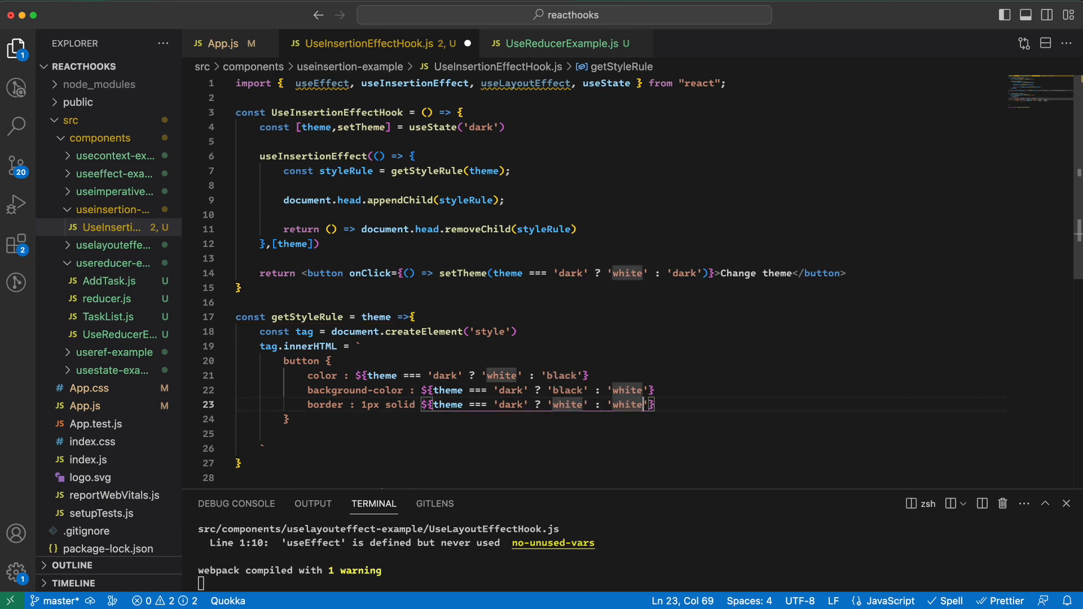
text(blaxk)
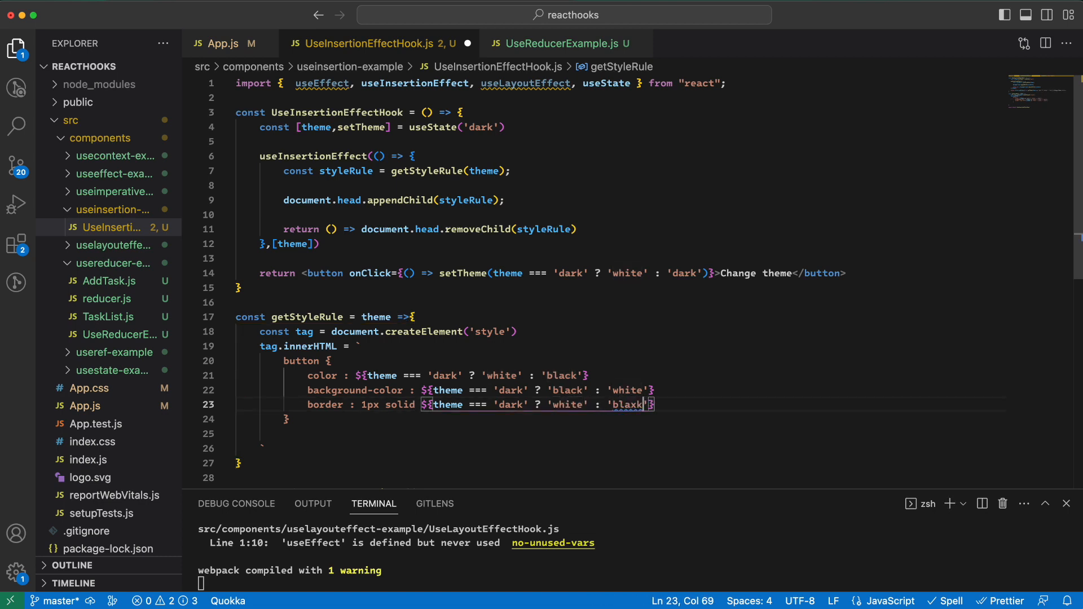
key(Backspace)
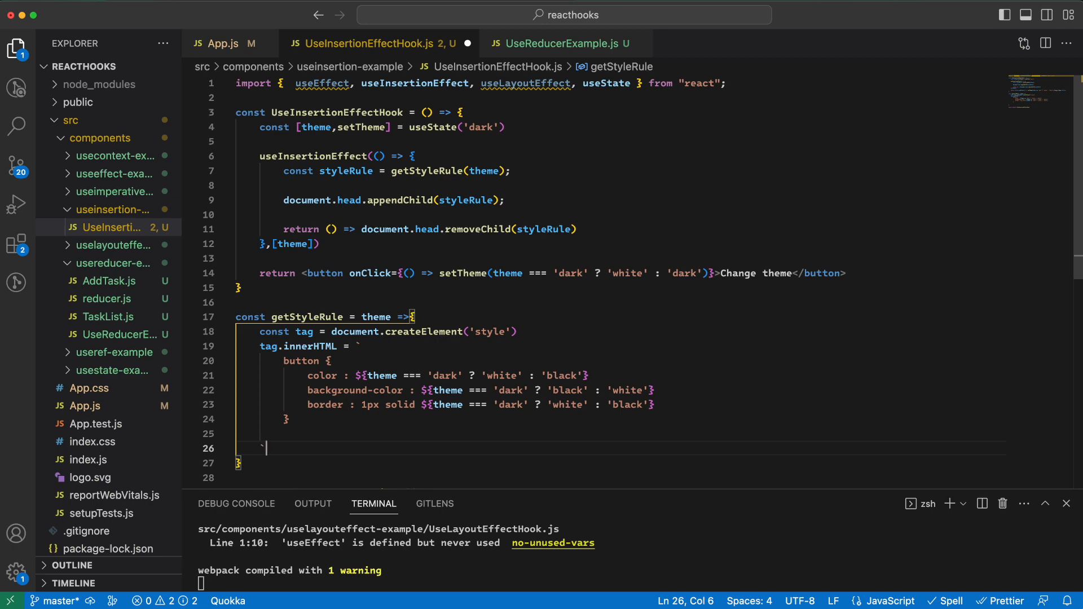
End getStyleRule with return tag.
text(return)
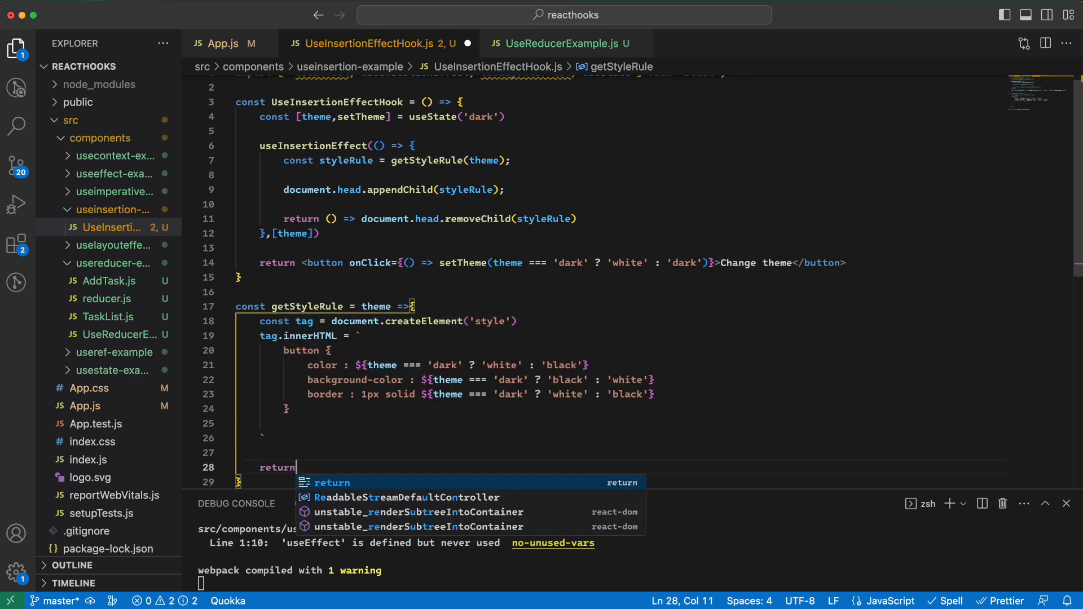
text(tah)
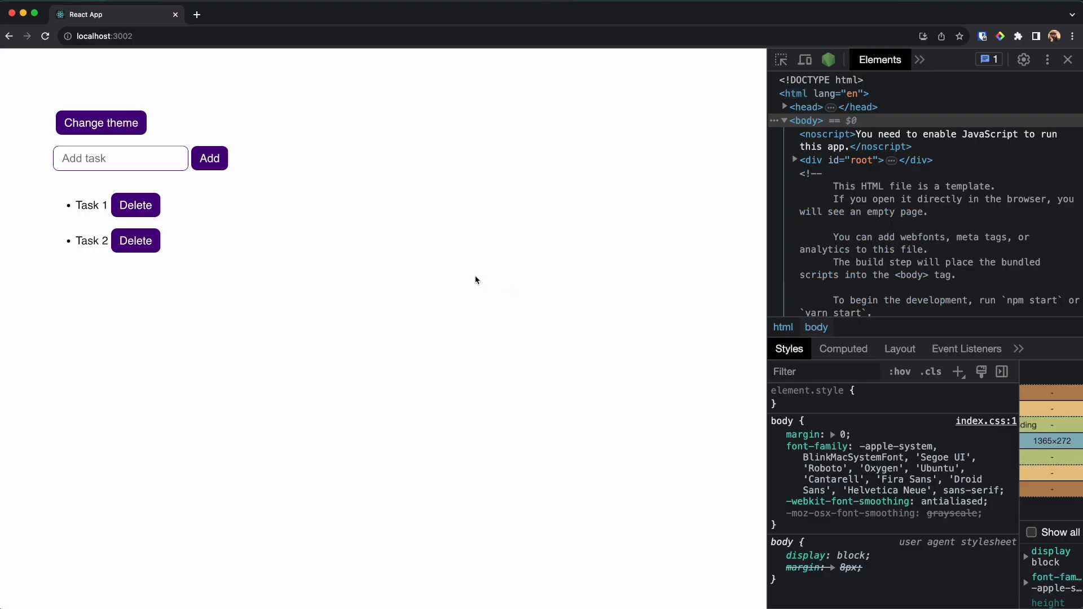
mouse_move(824, 140)
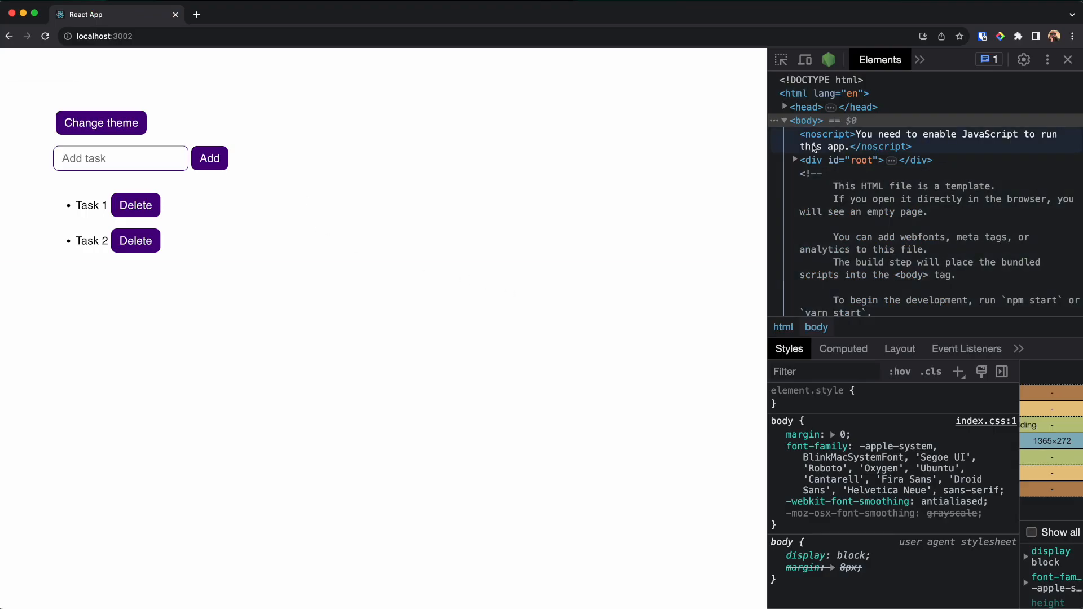
Expand the page head and its last style element in DevTools to see the injected button rule.
click(805, 107)
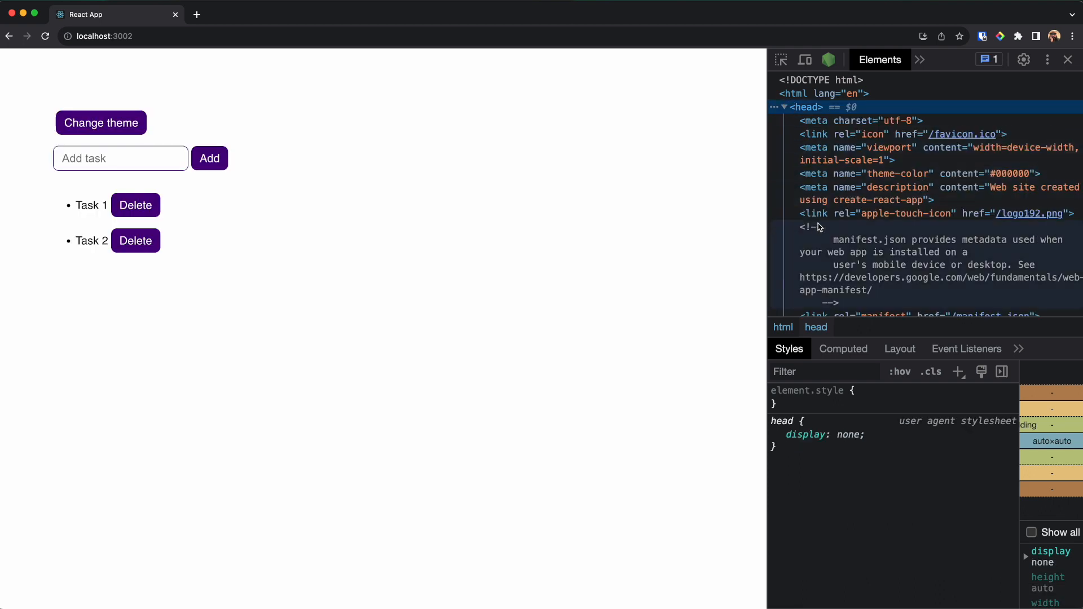
scroll(down, 3)
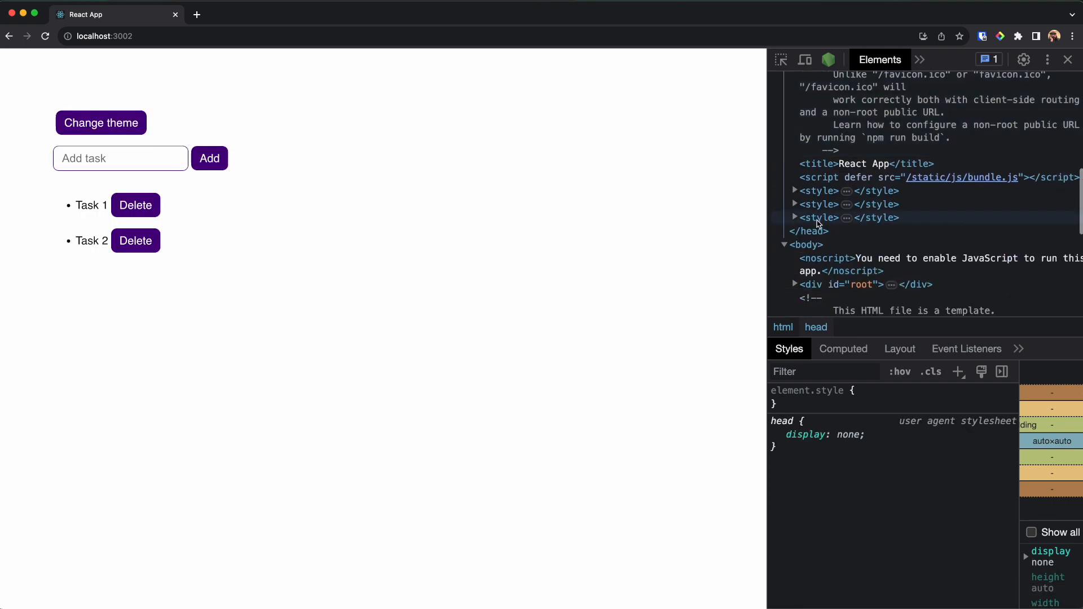
click(794, 218)
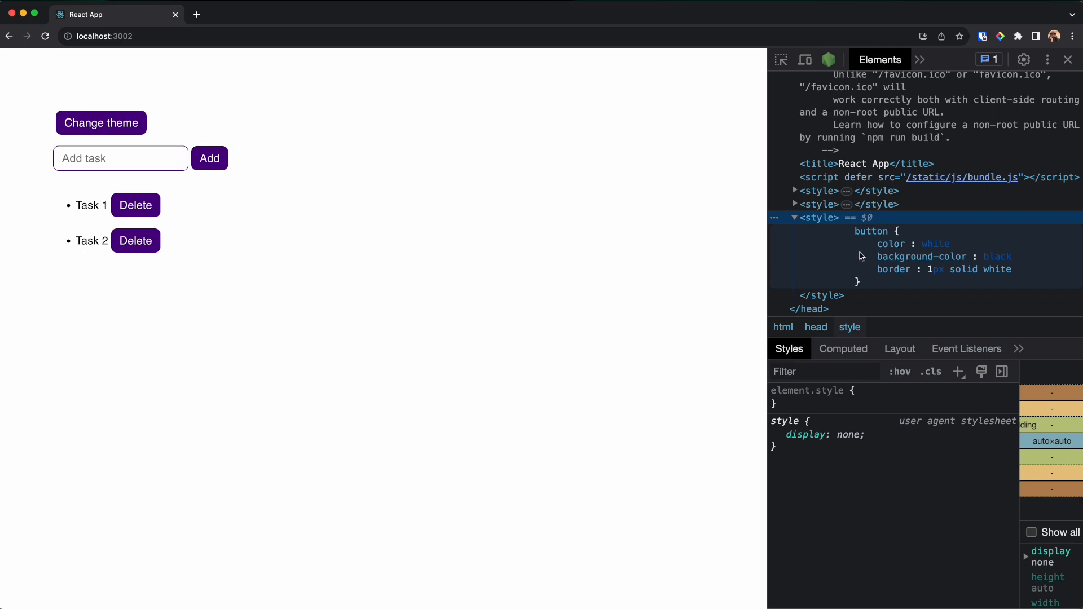
mouse_move(953, 254)
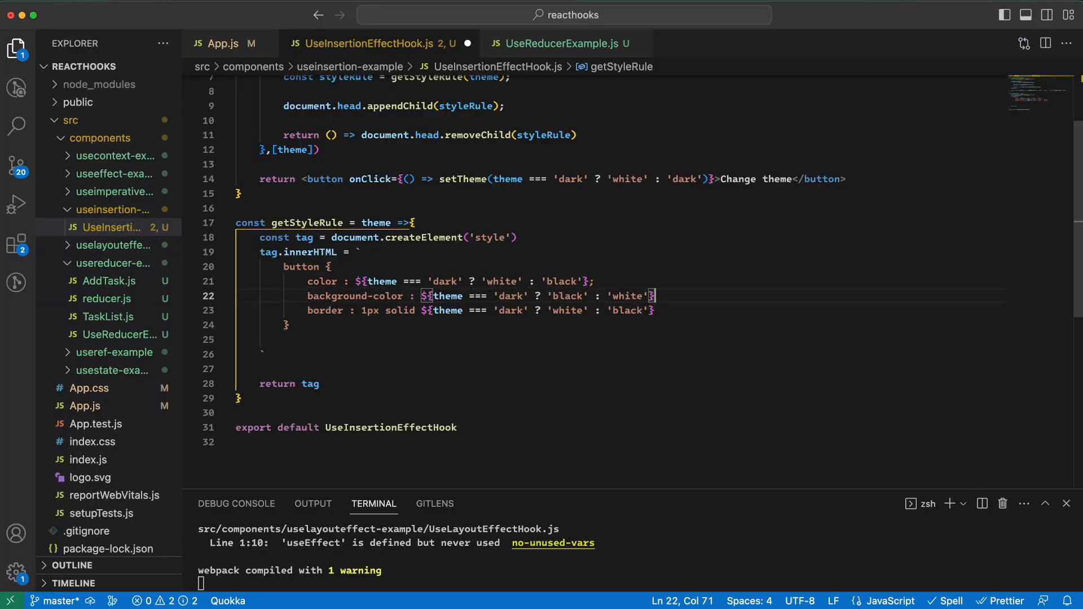
click(428, 310)
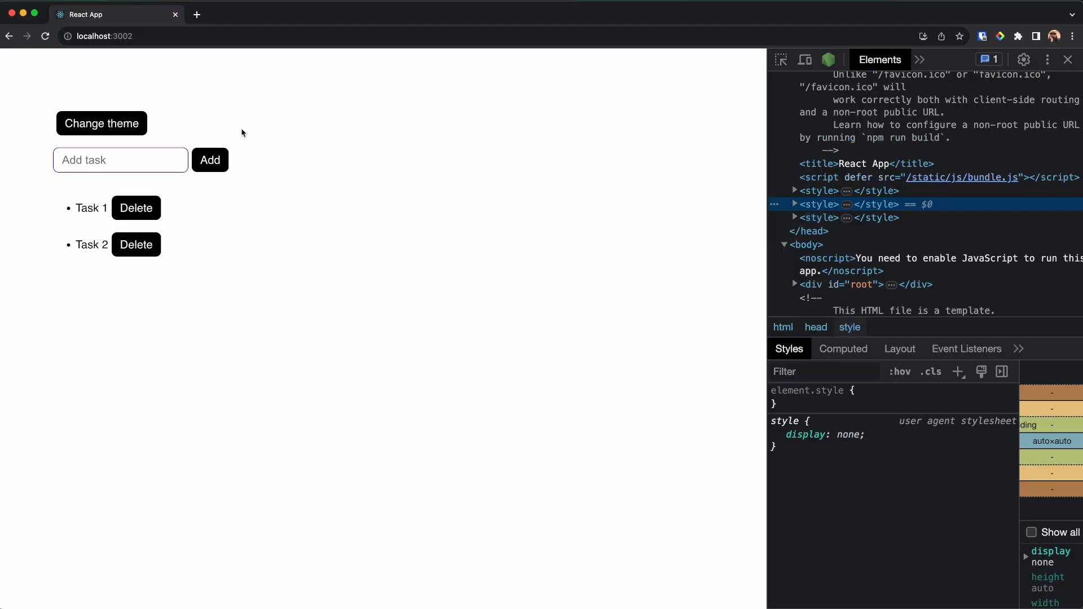
mouse_move(116, 132)
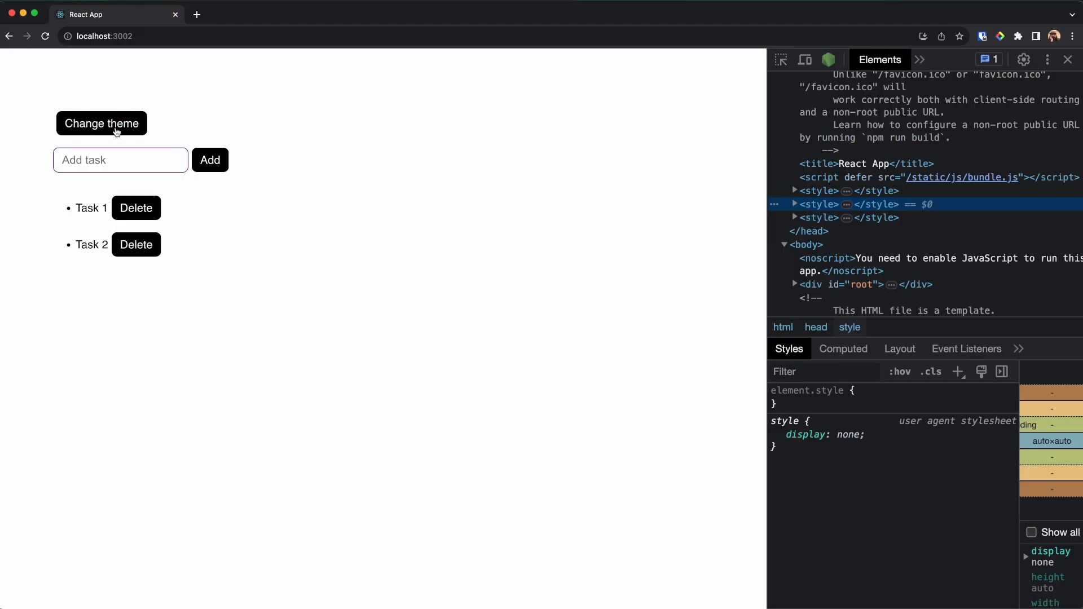
Toggle Change theme to white, inspect the new style rule, then toggle back to dark.
click(101, 123)
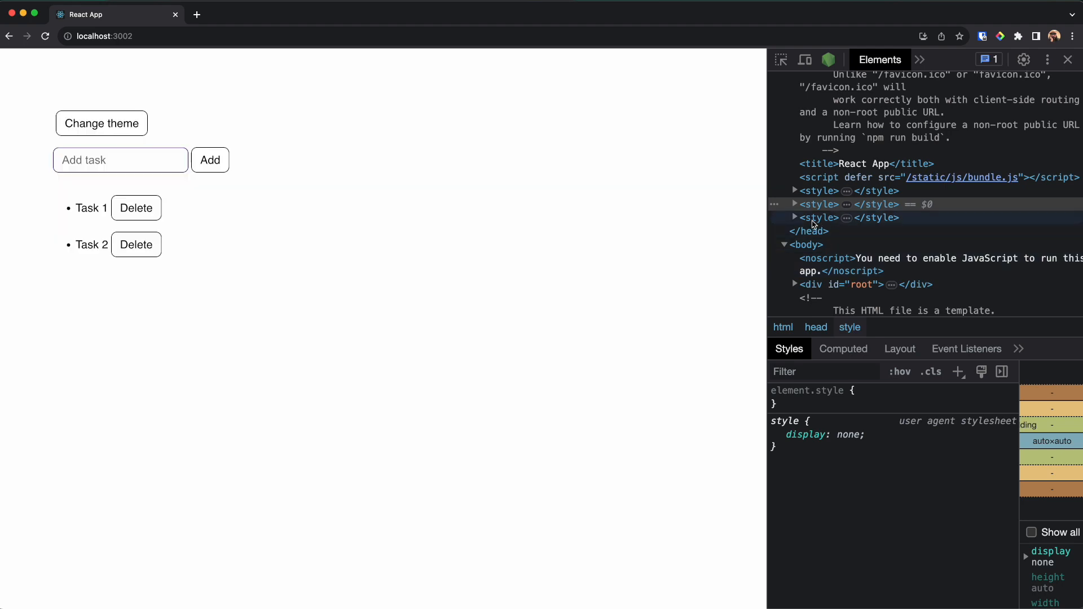
click(794, 218)
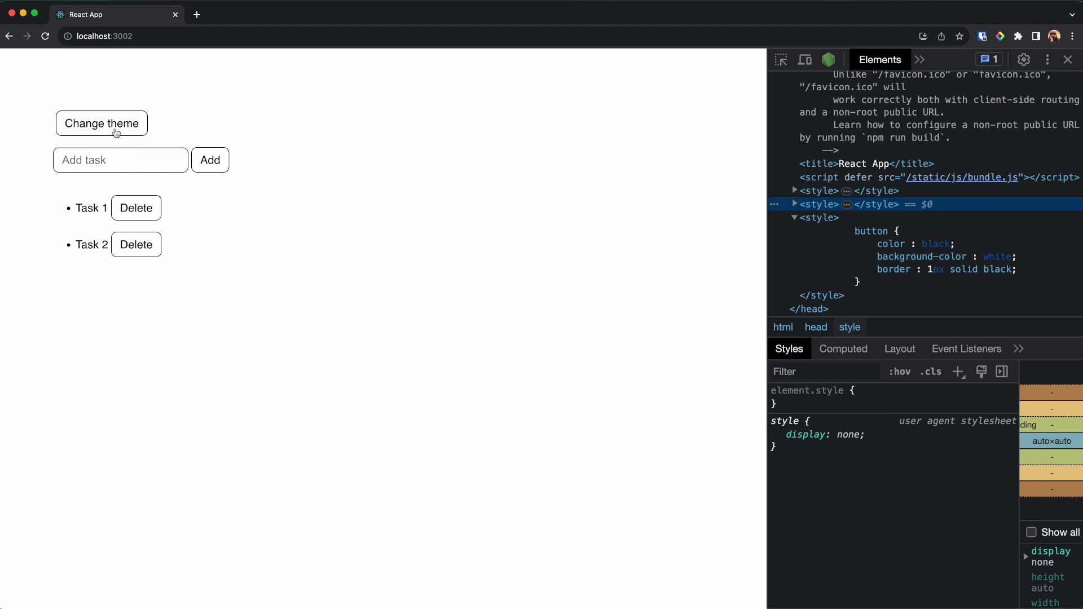
click(102, 124)
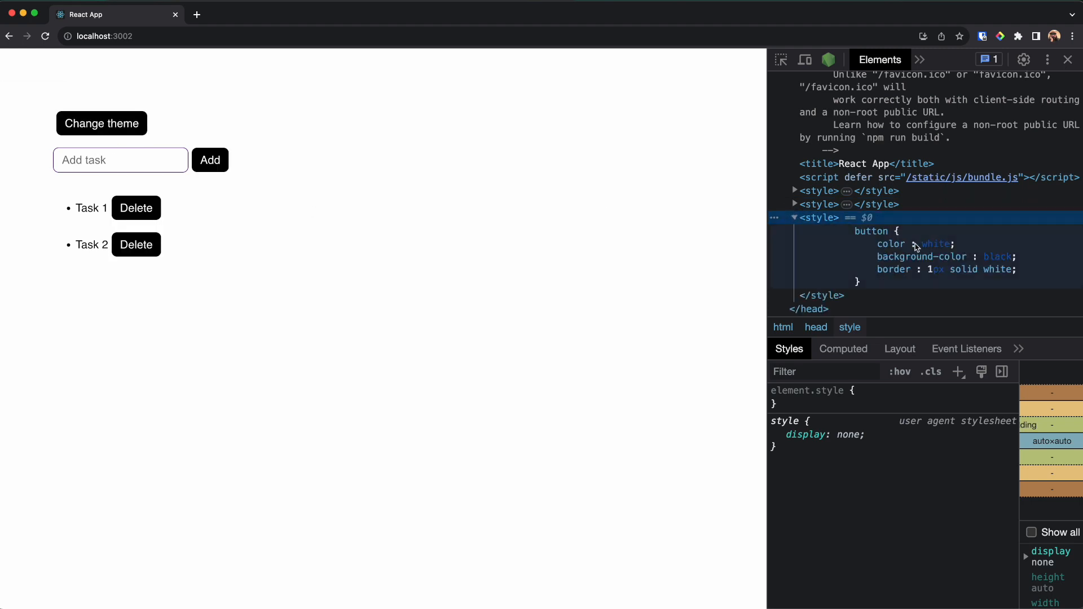
mouse_move(852, 268)
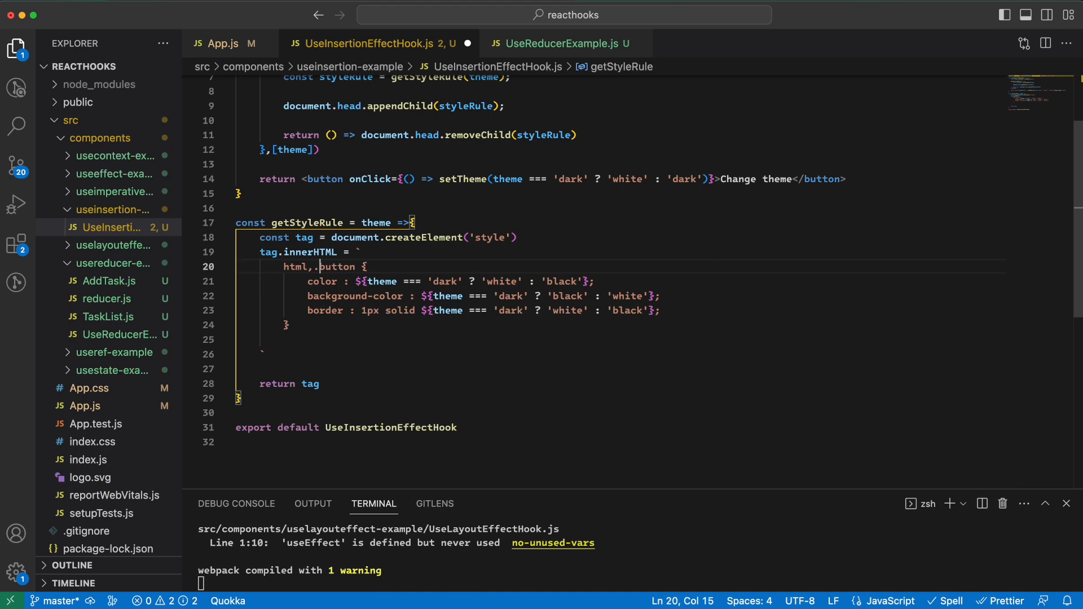
Change the style selector to html,button, removing the stray dot.
key(Backspace)
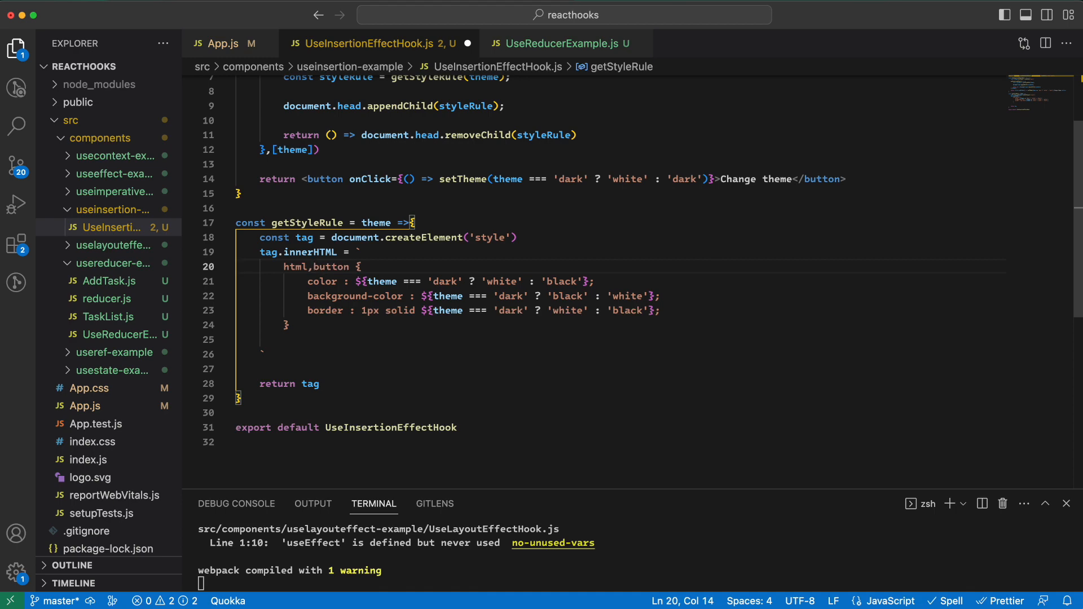
scroll(up, 3)
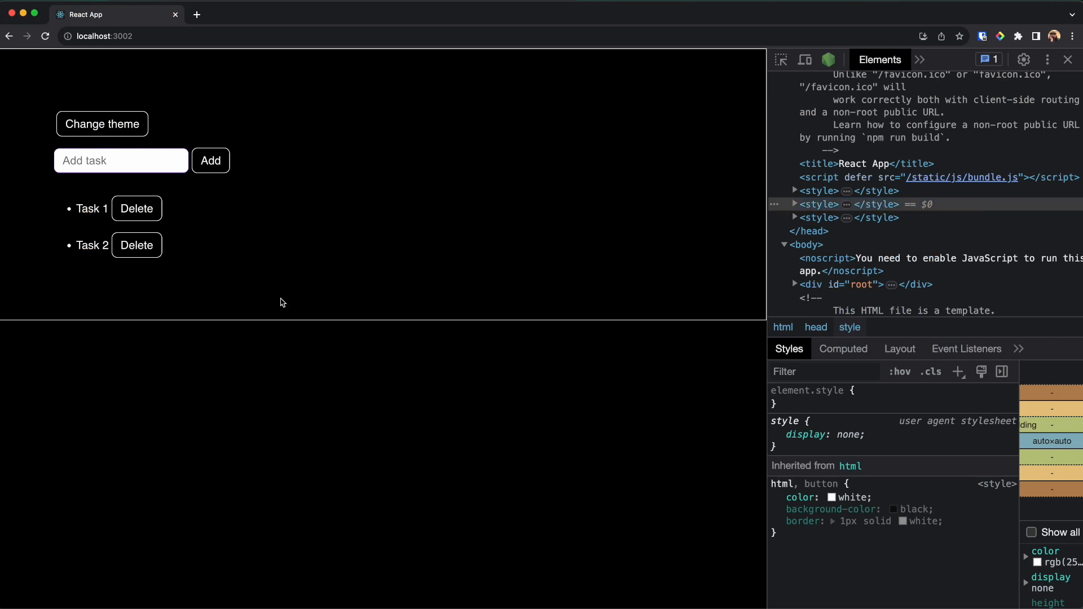
mouse_move(131, 123)
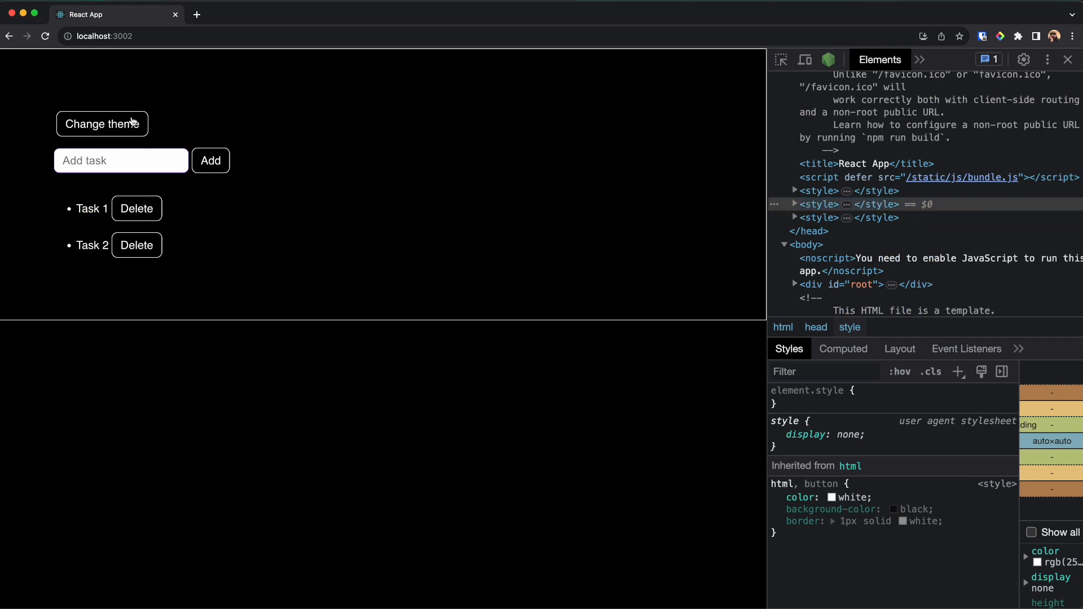
Toggle Change theme on the now fully black page in Chrome.
click(101, 124)
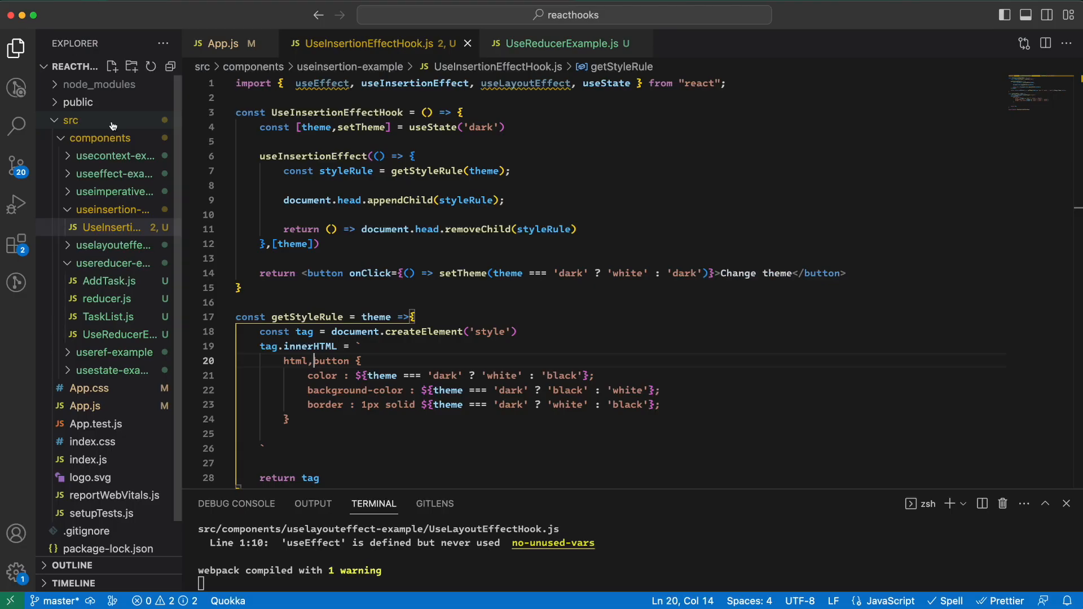
Replace the useInsertionEffect hook name on line 6 with useEffect.
double_click(313, 155)
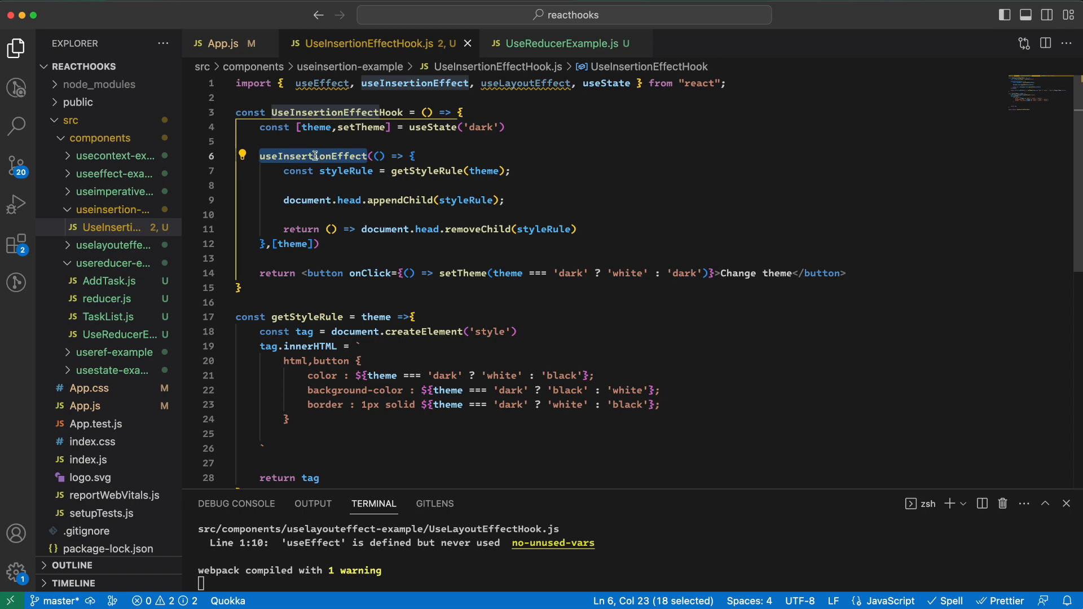
text(useEf)
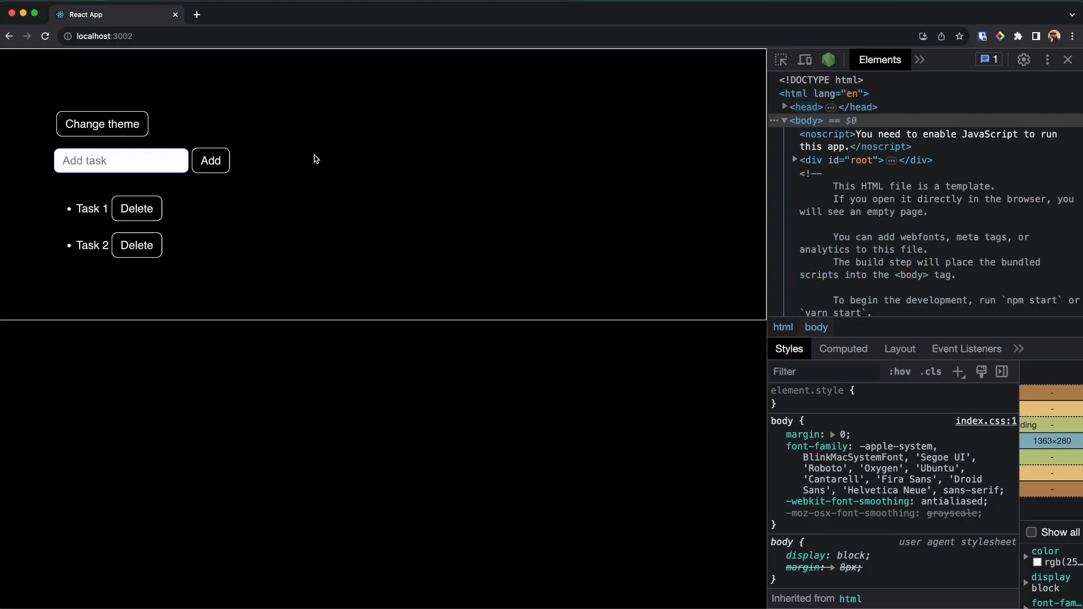
mouse_move(110, 145)
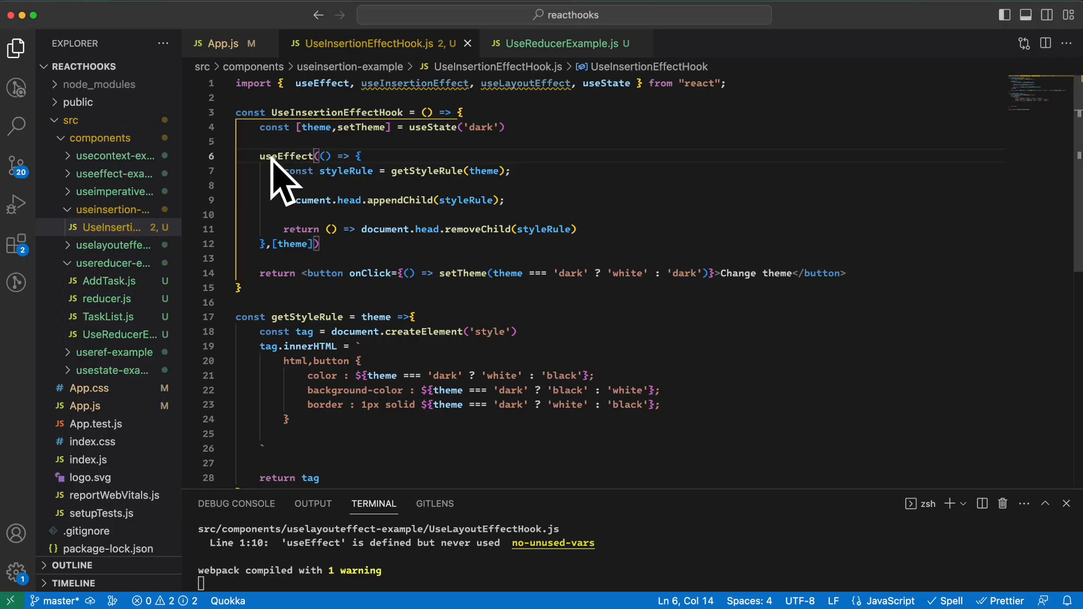
mouse_move(283, 156)
text(Insertion)
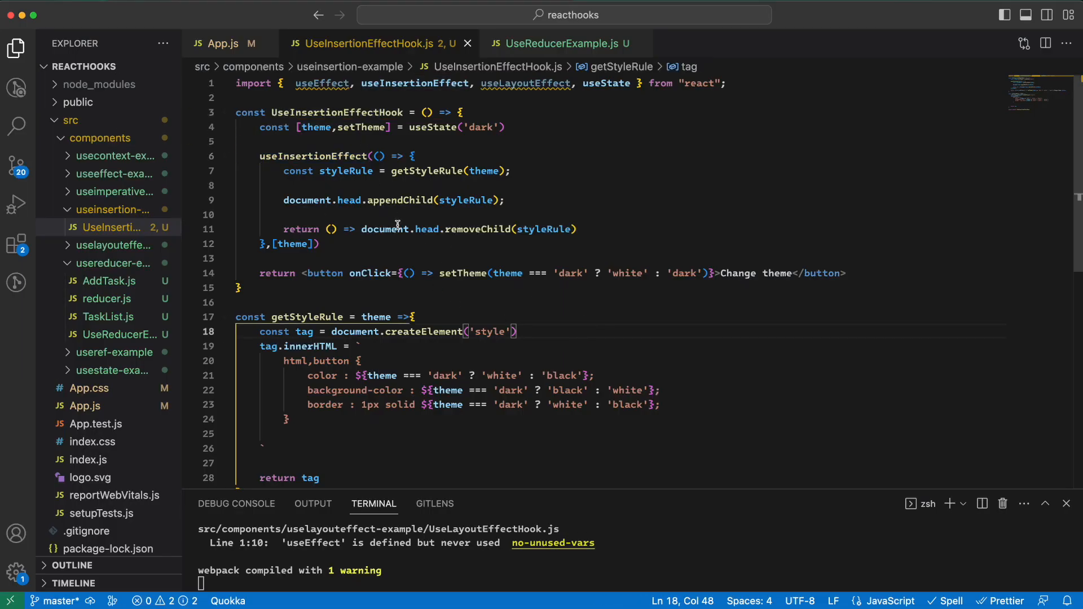
mouse_move(404, 251)
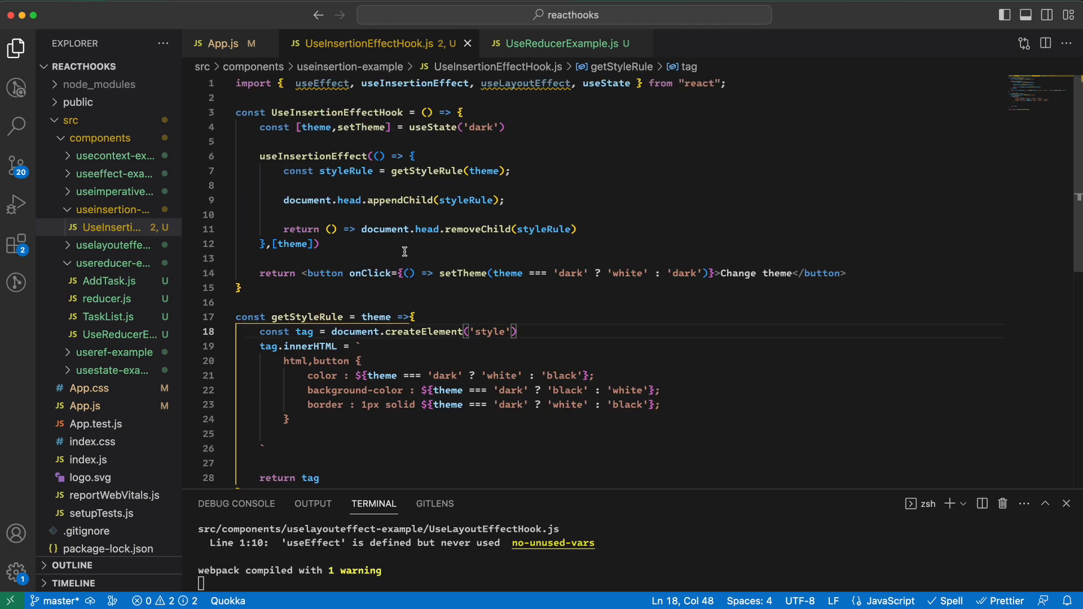
Scroll down the file to reveal getStyleRule and the default export.
scroll(down, 3)
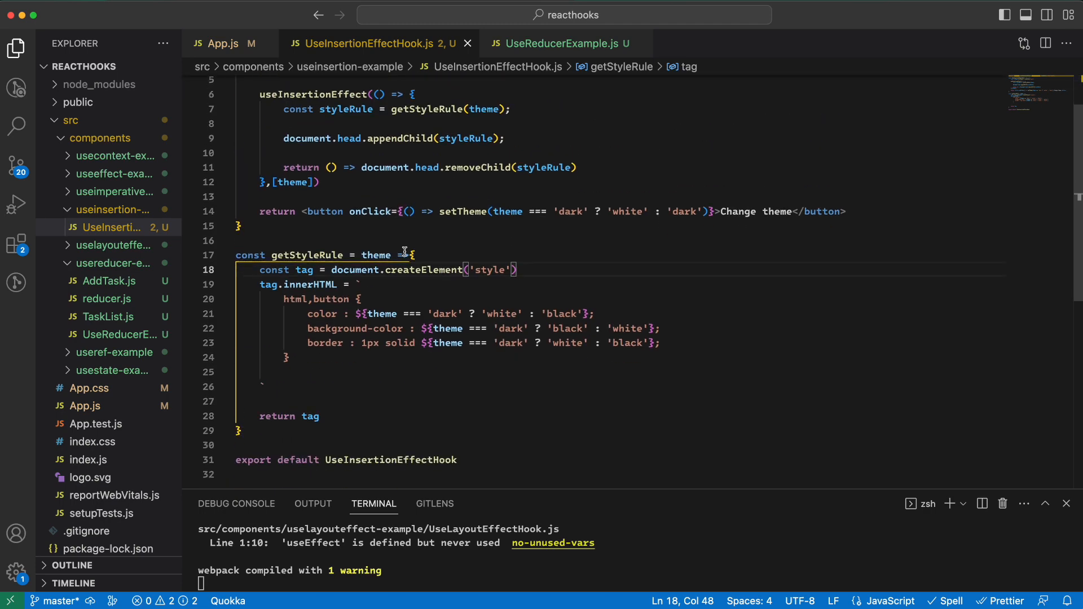